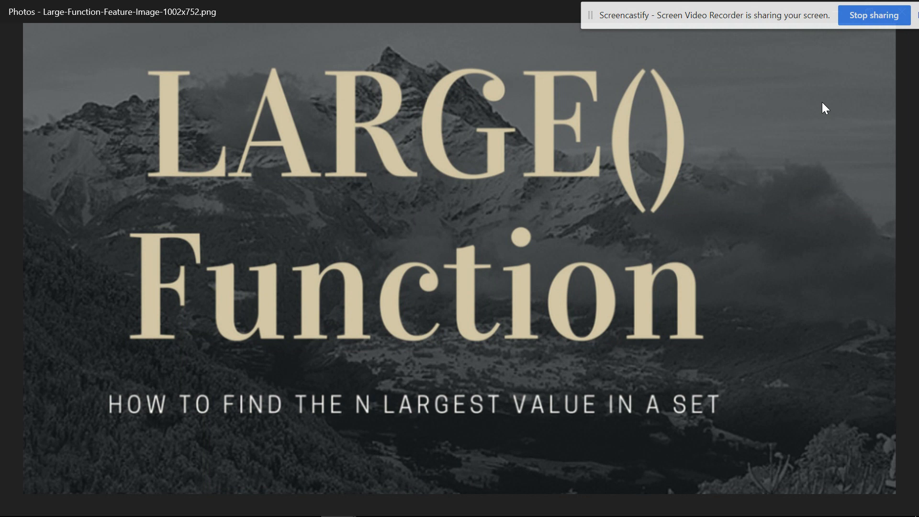
{"action": "mouse_move", "coordinate": [561, 409]}
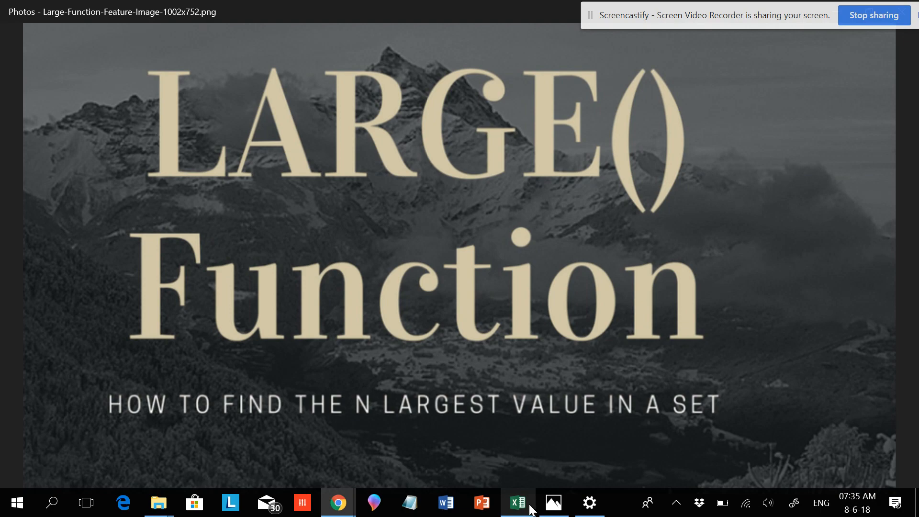
Switch to the company table workbook and abandon a MIN formula started in J3
{"action": "left_click", "coordinate": [517, 502]}
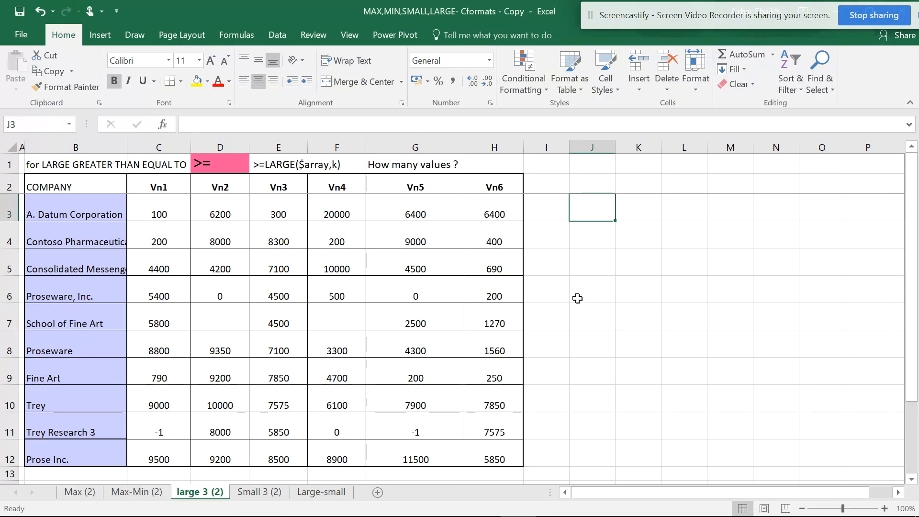
{"action": "mouse_move", "coordinate": [577, 207]}
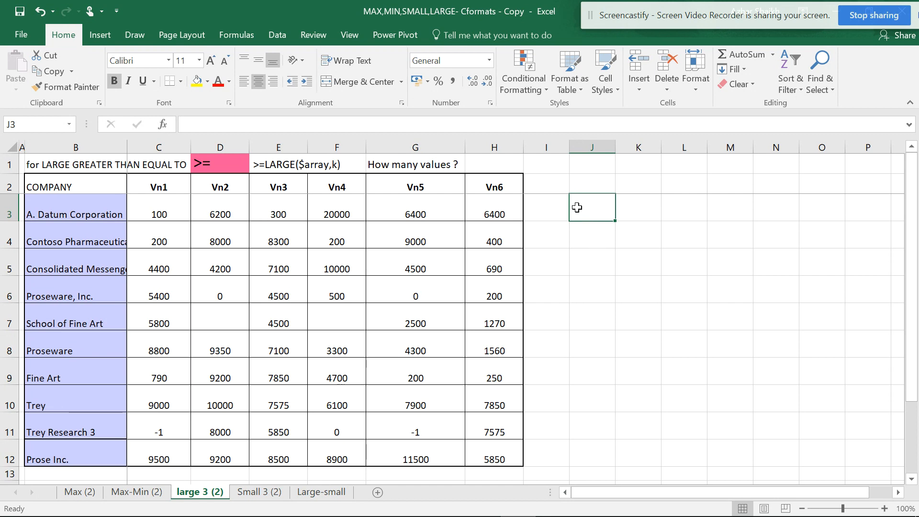
{"action": "mouse_move", "coordinate": [596, 206]}
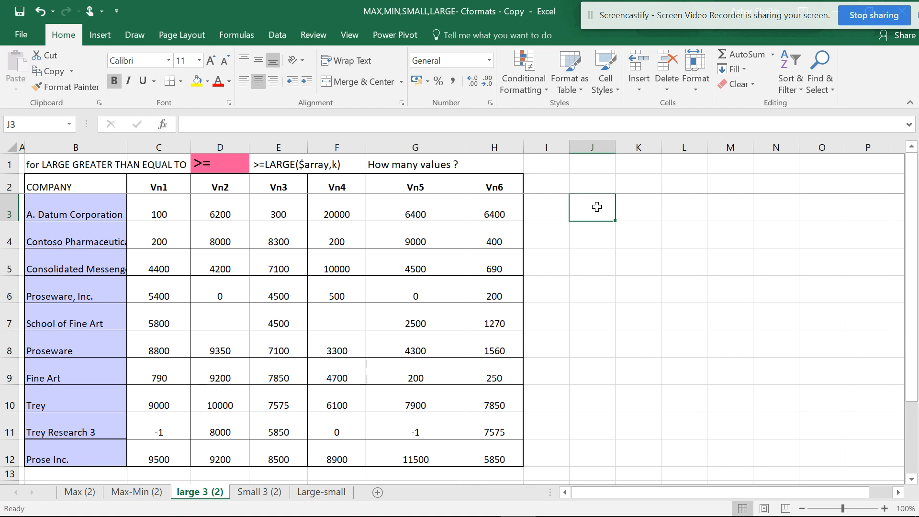
{"action": "type", "text": "=min"}
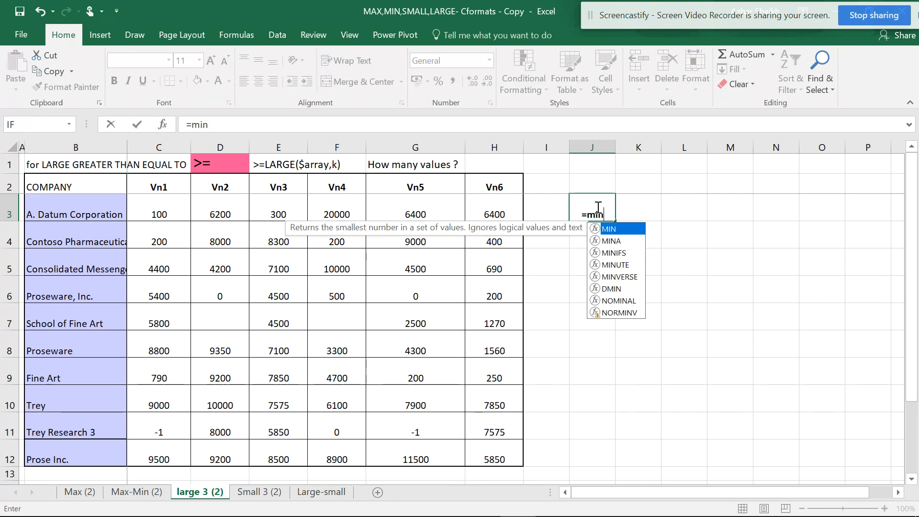
{"action": "type", "text": "(forlarge"}
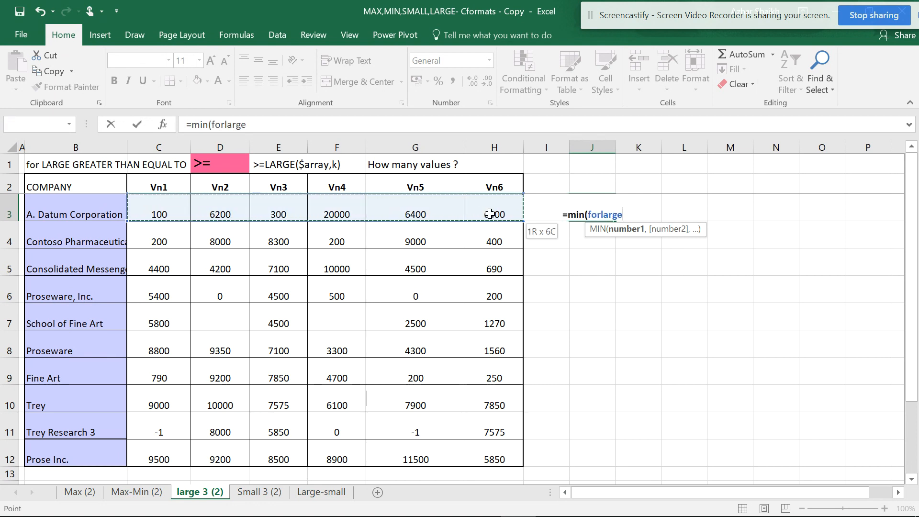
{"action": "left_click", "coordinate": [494, 213]}
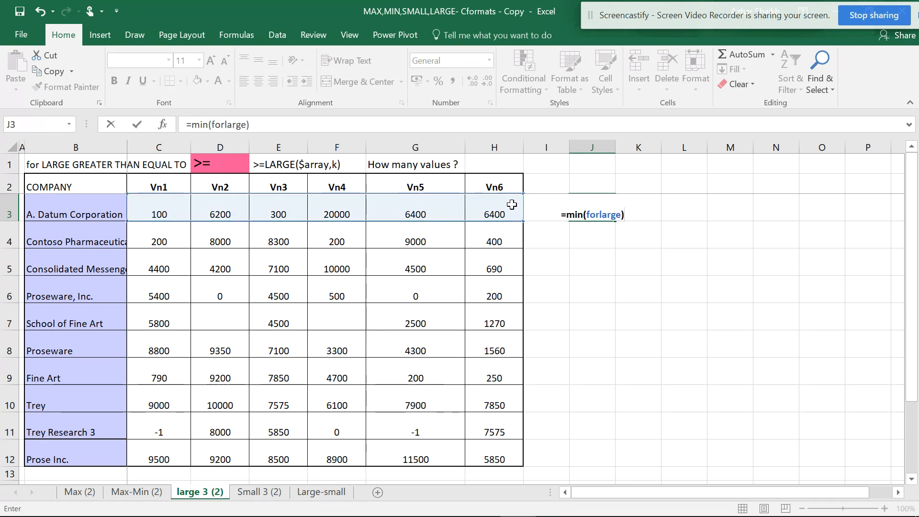
{"action": "key", "text": "Enter"}
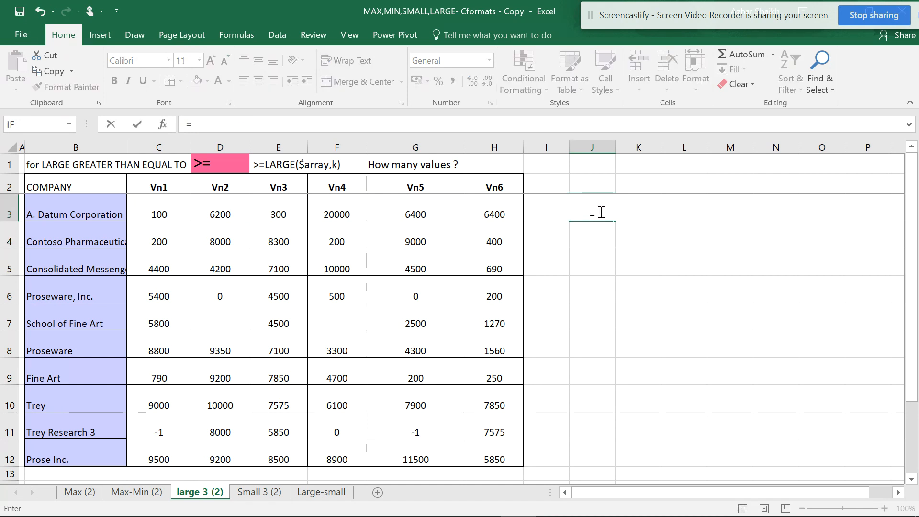
Enter =max(forlarge) in J3 so it returns 20000 for row 3
{"action": "type", "text": "max("}
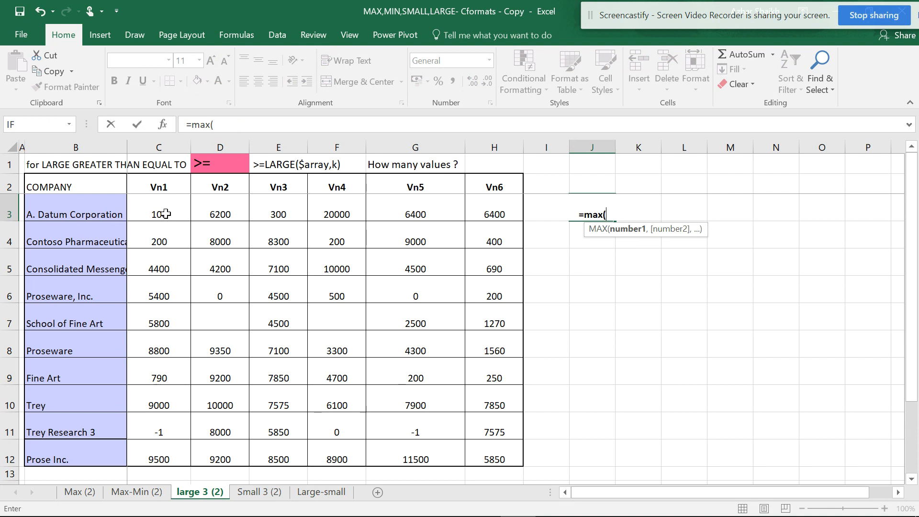
{"action": "type", "text": "forlarge"}
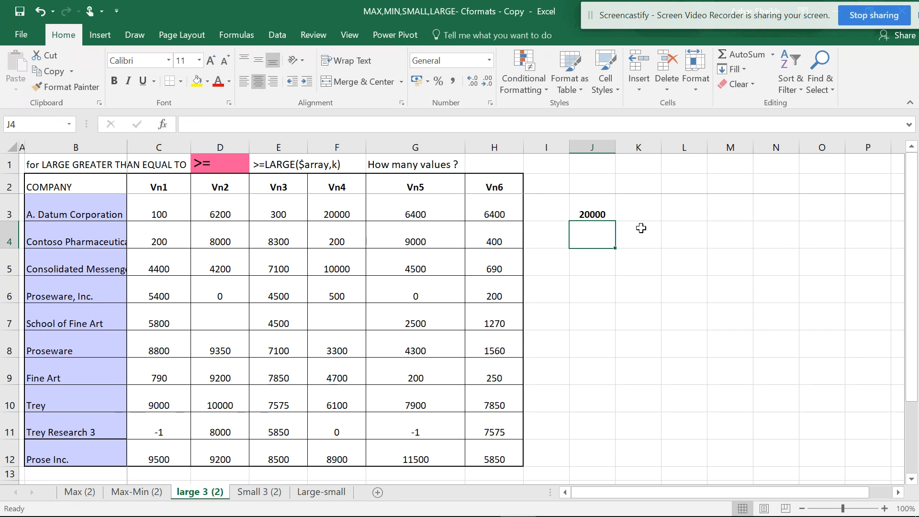
{"action": "mouse_move", "coordinate": [604, 227]}
{"action": "type", "text": "="}
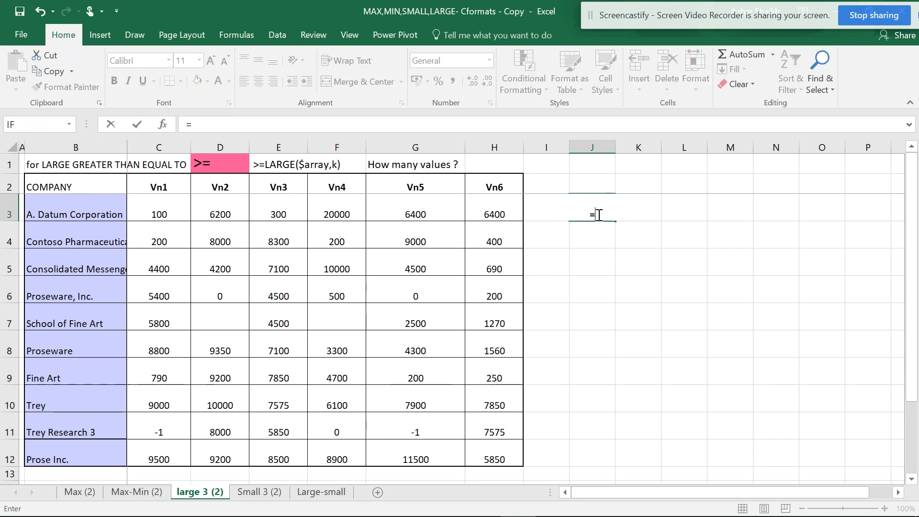
{"action": "type", "text": "large"}
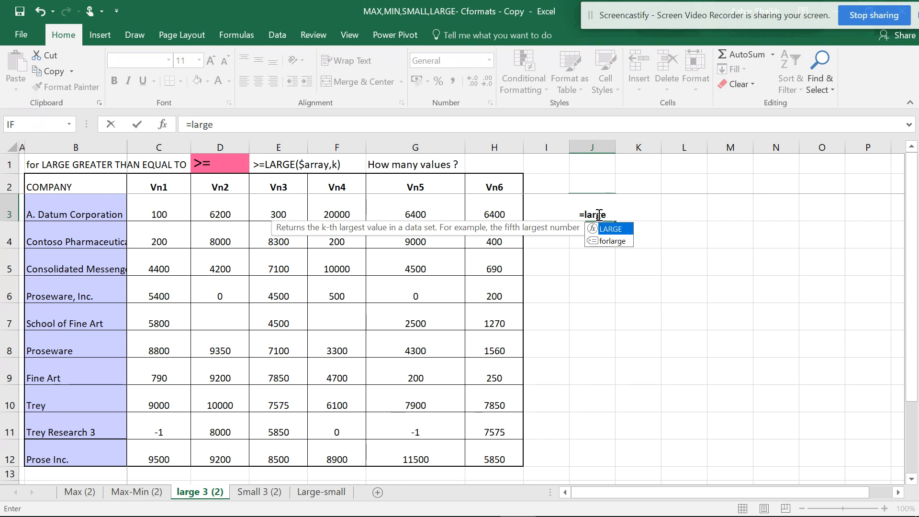
{"action": "type", "text": "(for"}
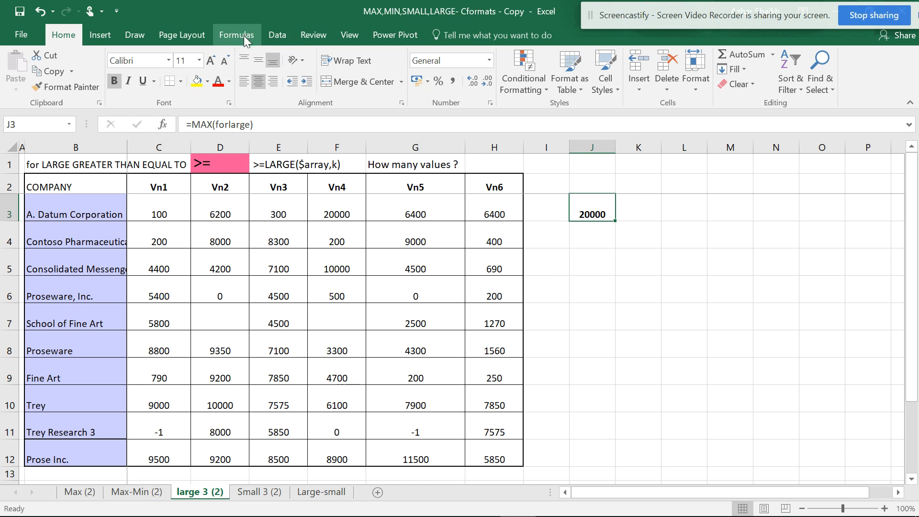
Delete the defined name forlarge through the Name Manager
{"action": "left_click", "coordinate": [237, 35]}
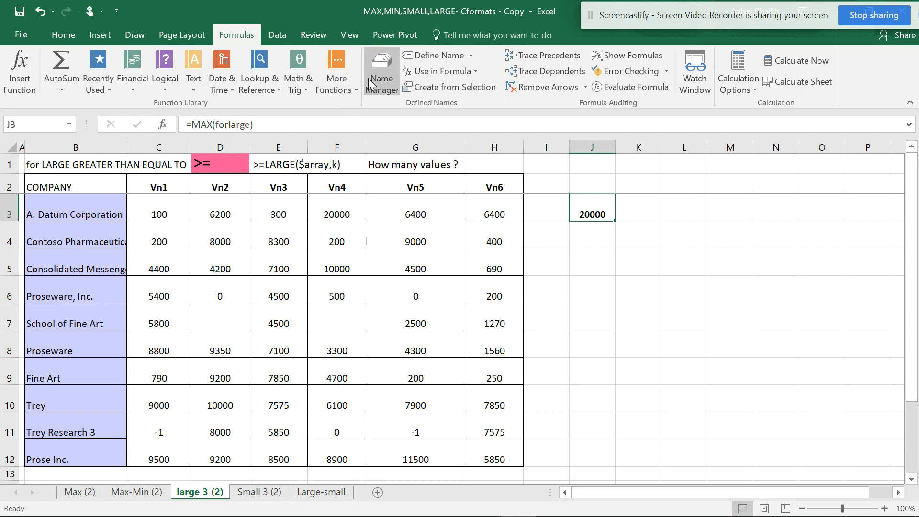
{"action": "left_click", "coordinate": [381, 67]}
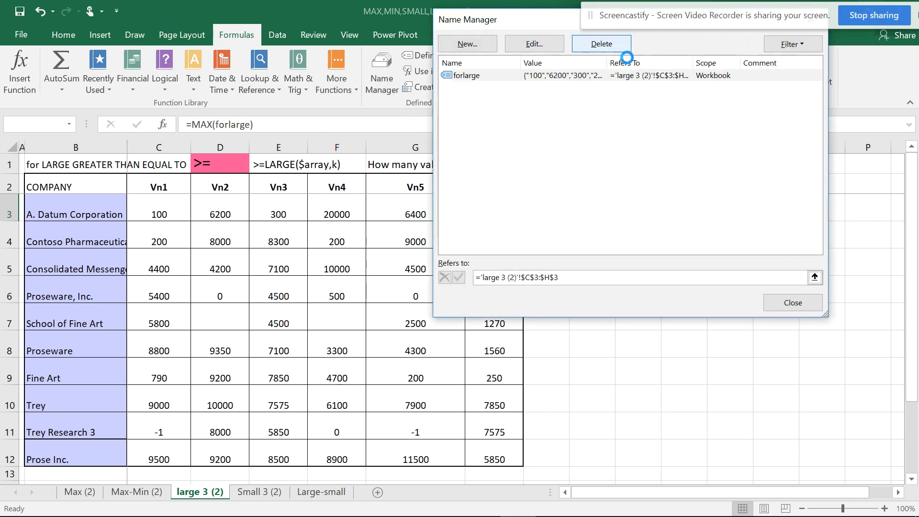
{"action": "left_click", "coordinate": [601, 43]}
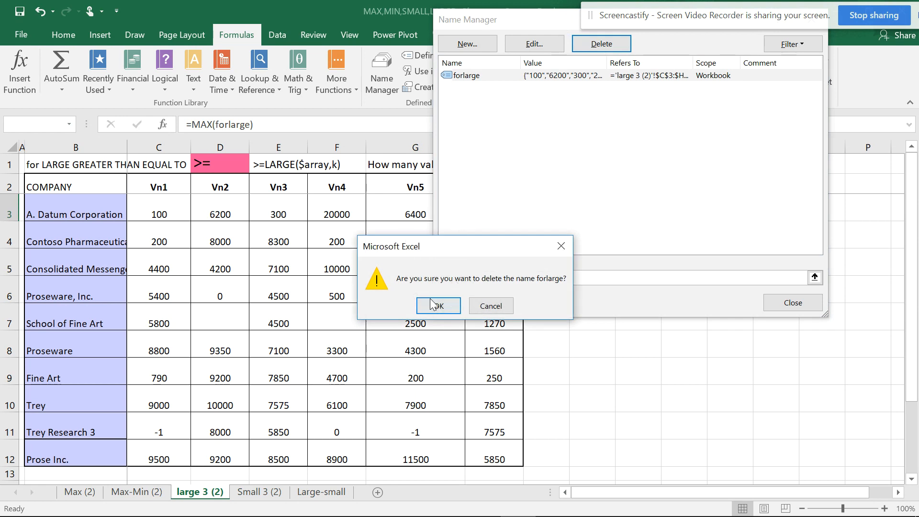
{"action": "left_click", "coordinate": [438, 306]}
{"action": "type", "text": "="}
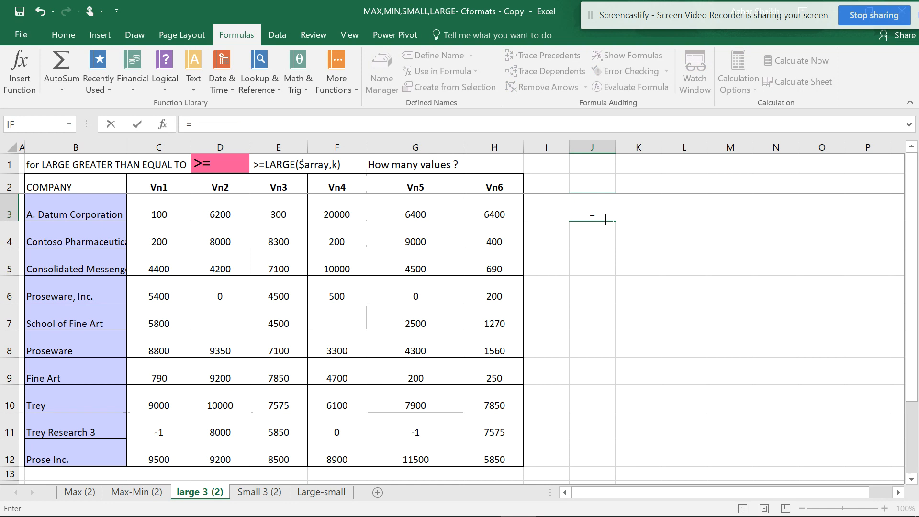
Enter =LARGE($C3:$H3,2) in J3, columns locked, returning 6400
{"action": "type", "text": "large"}
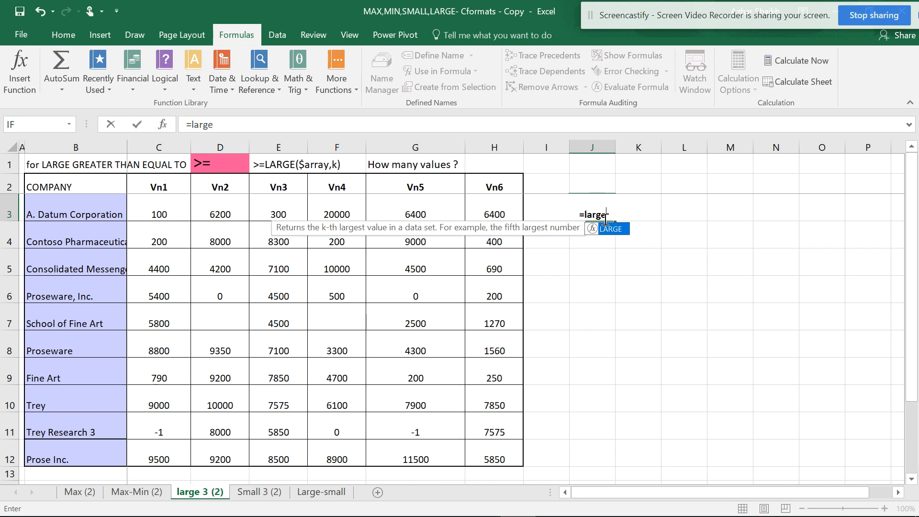
{"action": "type", "text": "("}
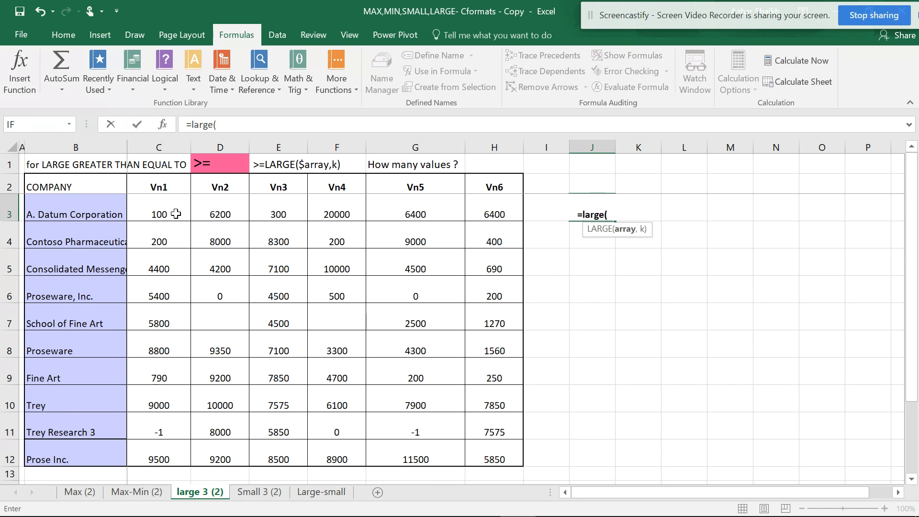
{"action": "left_click_drag", "start_coordinate": [158, 213], "coordinate": [494, 214]}
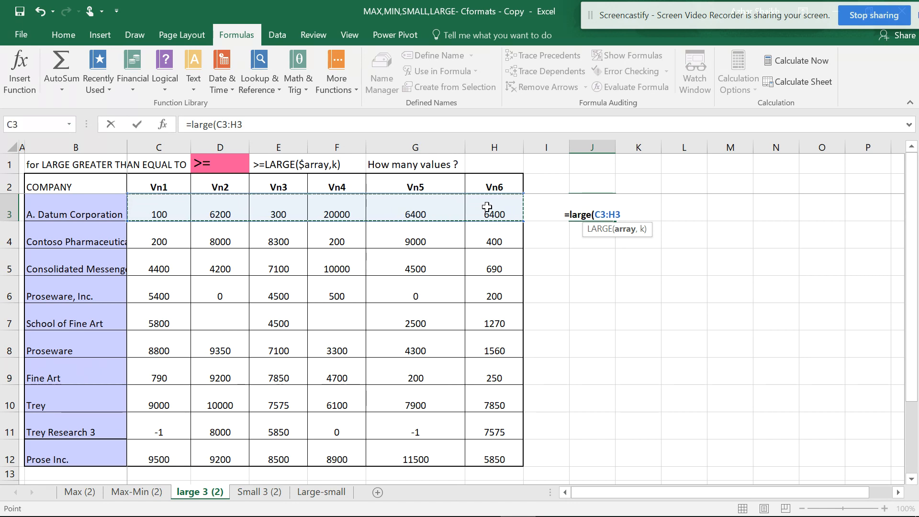
{"action": "key", "text": "F4"}
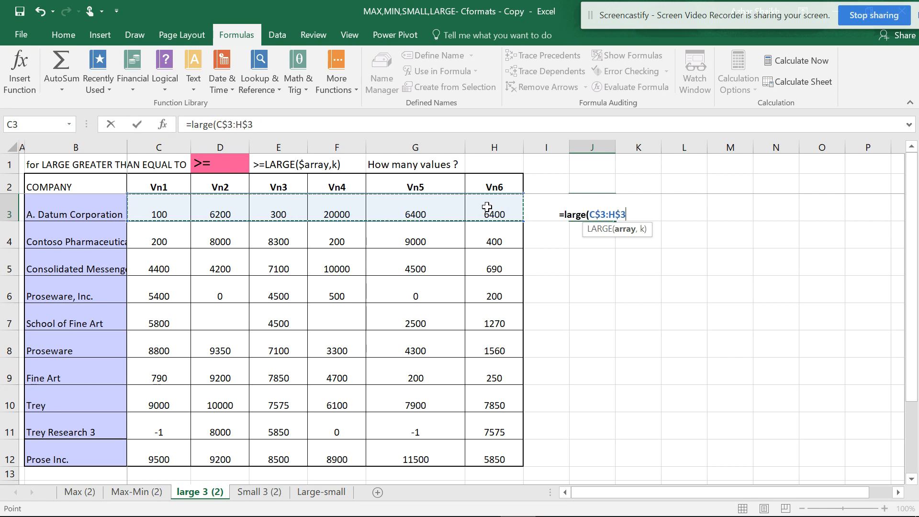
{"action": "key", "text": "F4"}
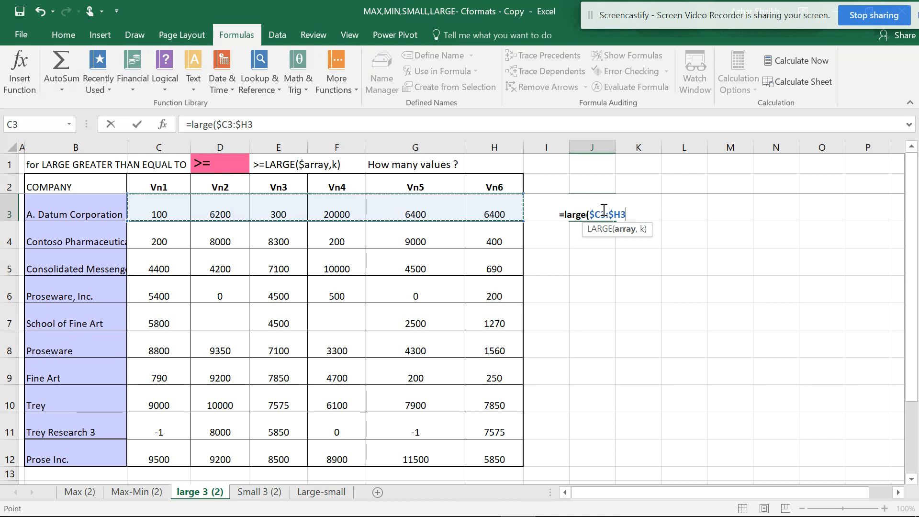
{"action": "type", "text": ","}
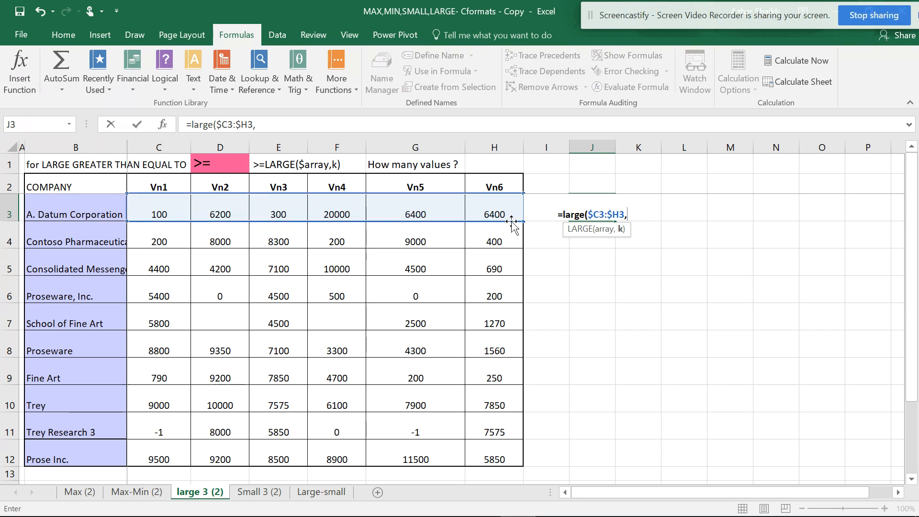
{"action": "type", "text": "2"}
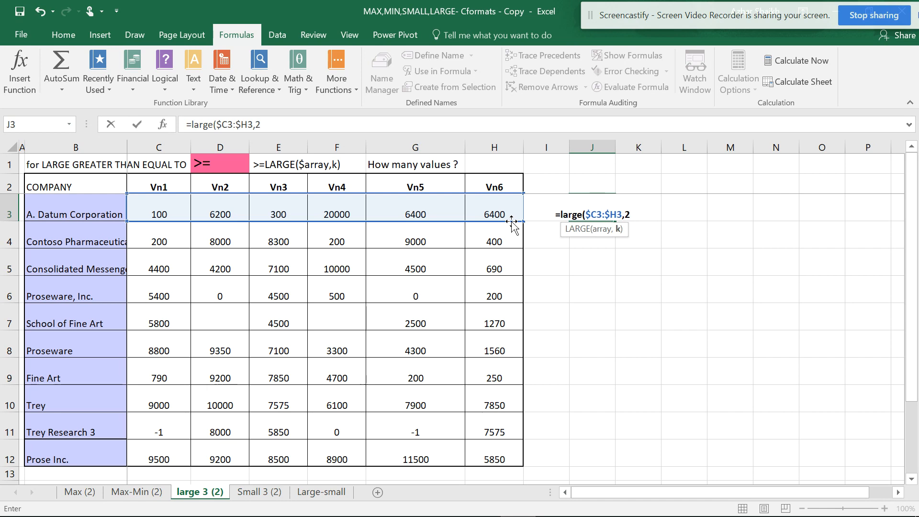
{"action": "key", "text": "Enter"}
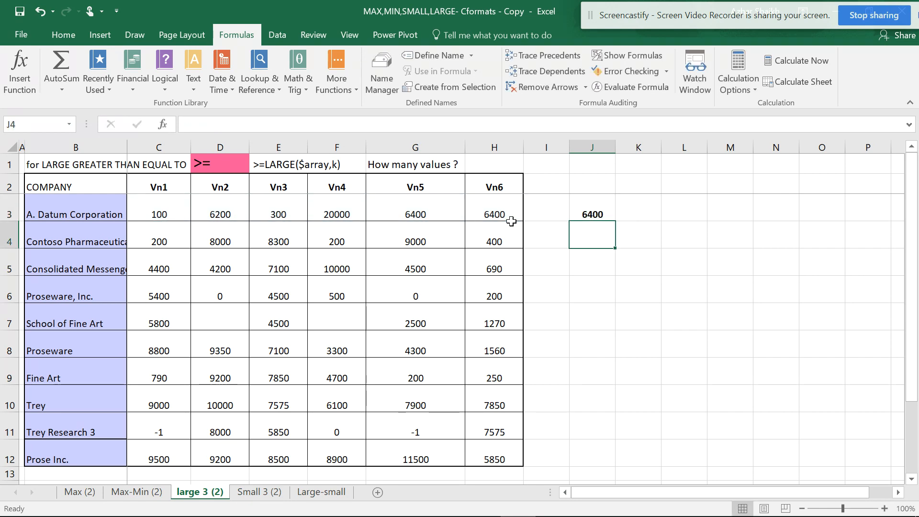
{"action": "mouse_move", "coordinate": [607, 210]}
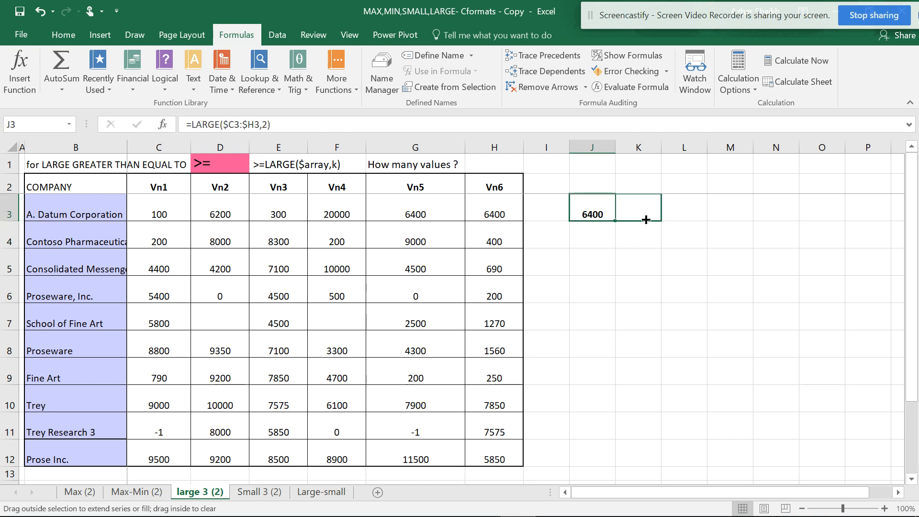
Edit J3 to =LARGE($C3:$H3,1) so it returns 20000
{"action": "double_click", "coordinate": [639, 215]}
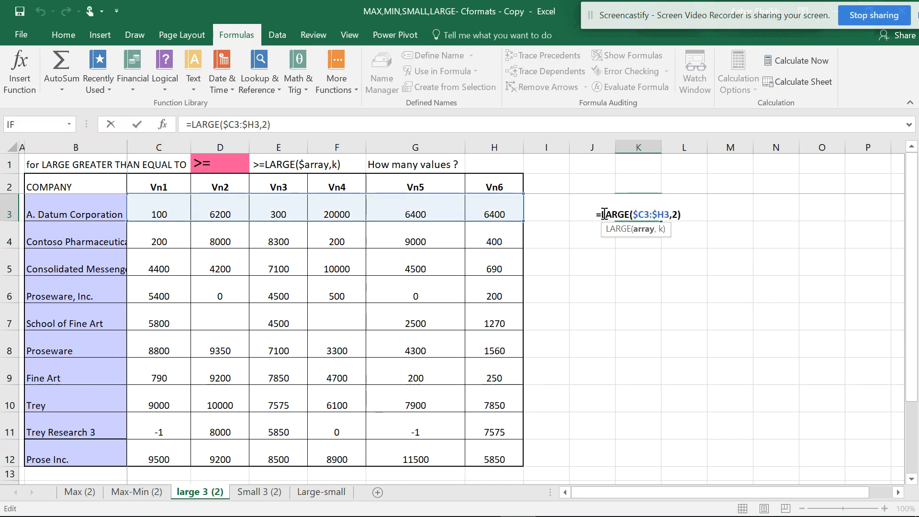
{"action": "key", "text": "Enter"}
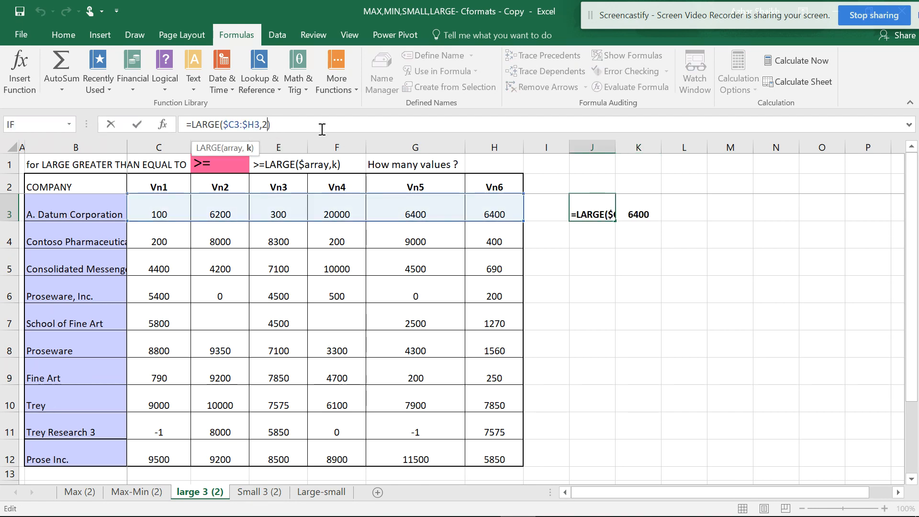
{"action": "key", "text": "Backspace"}
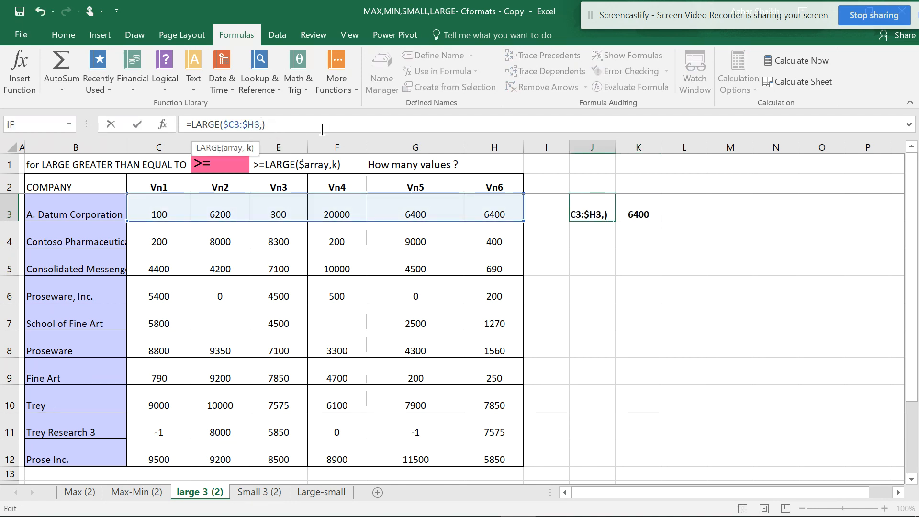
{"action": "key", "text": "Enter"}
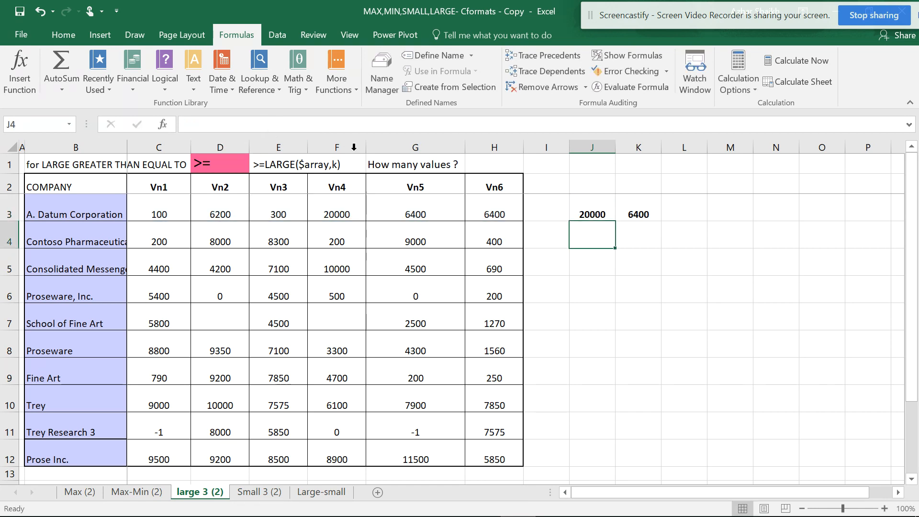
Fill the LARGE formula from K3 to L3 with k of 3, both showing 6400
{"action": "left_click", "coordinate": [637, 214]}
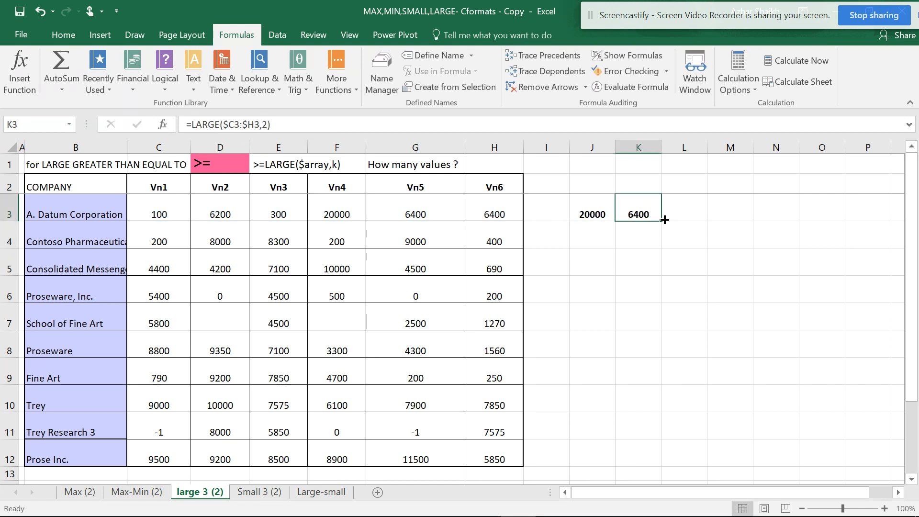
{"action": "left_click_drag", "start_coordinate": [662, 220], "coordinate": [682, 213]}
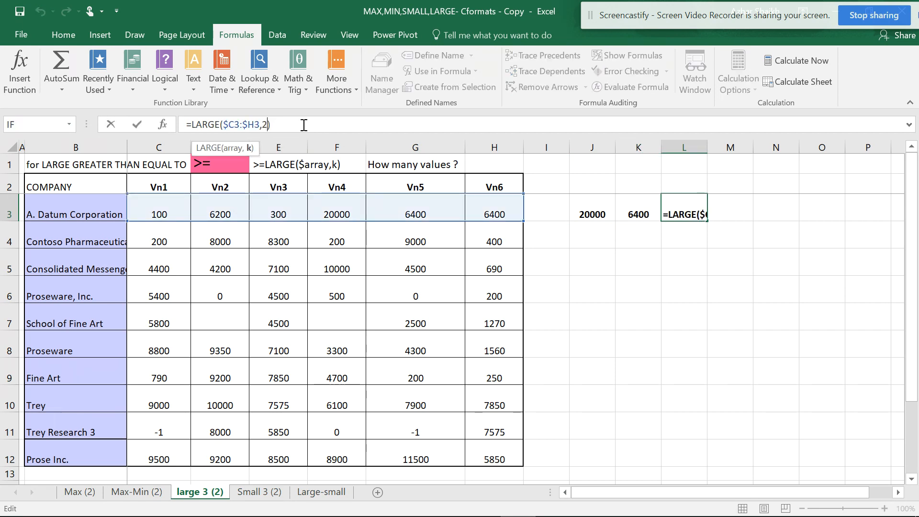
{"action": "key", "text": "Enter"}
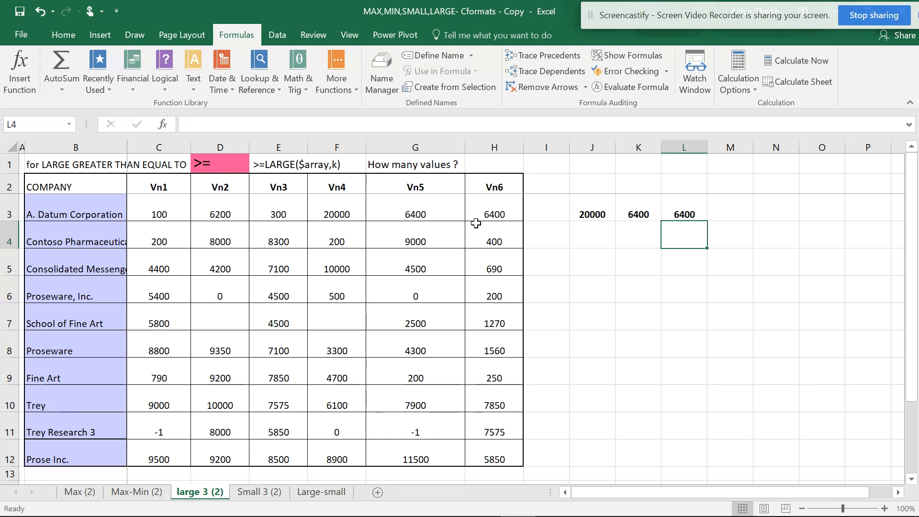
{"action": "left_click", "coordinate": [684, 215]}
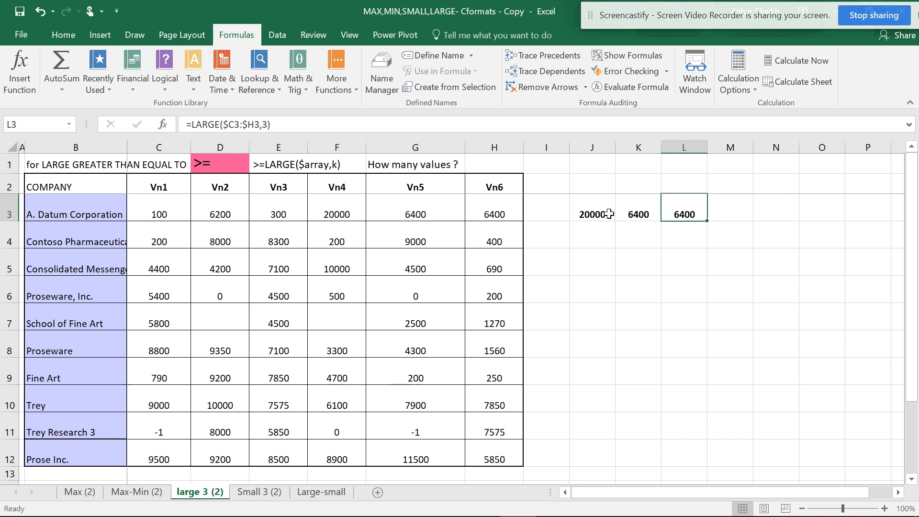
{"action": "mouse_move", "coordinate": [165, 211]}
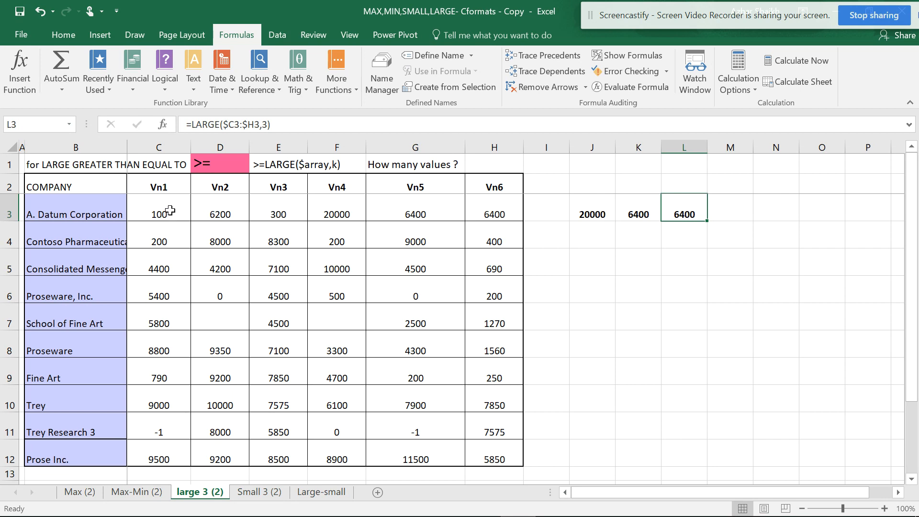
{"action": "mouse_move", "coordinate": [644, 215]}
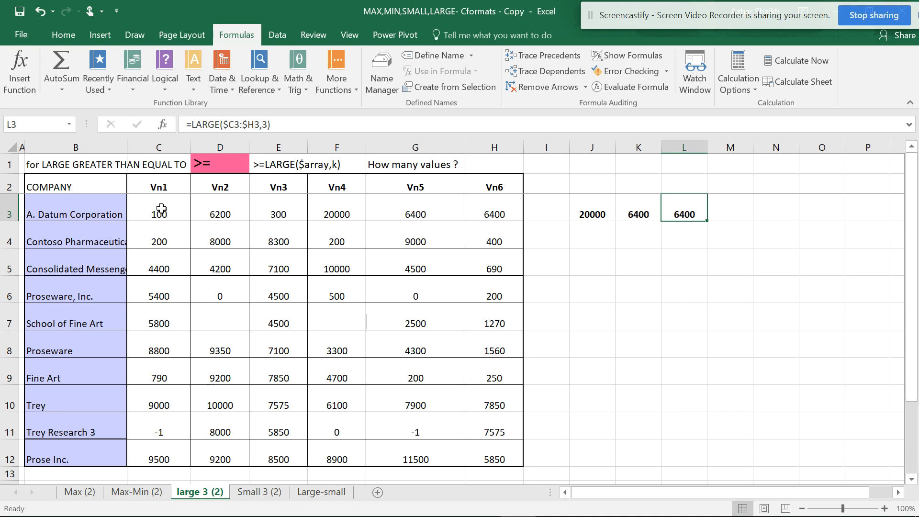
Select the value range C3:H12 and bring up the Conditional Formatting menu
{"action": "left_click_drag", "start_coordinate": [158, 214], "coordinate": [494, 214]}
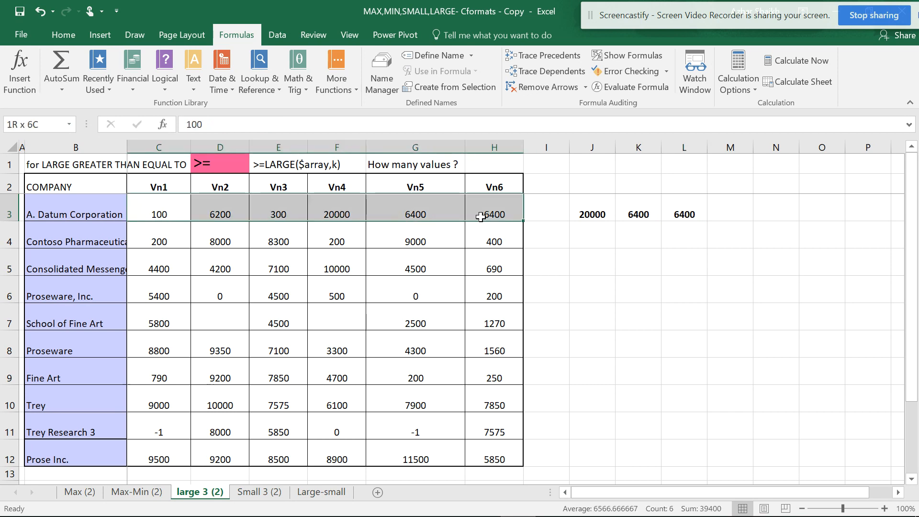
{"action": "left_click", "coordinate": [158, 214]}
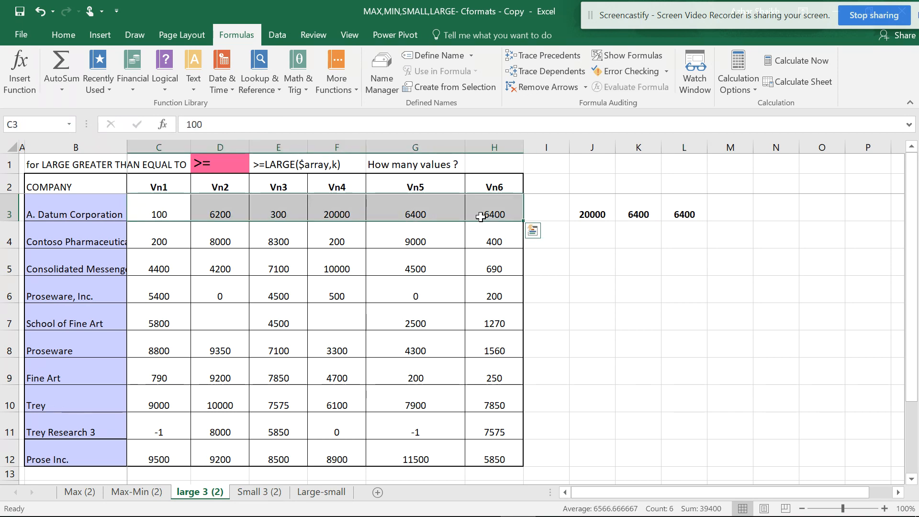
{"action": "mouse_move", "coordinate": [385, 218]}
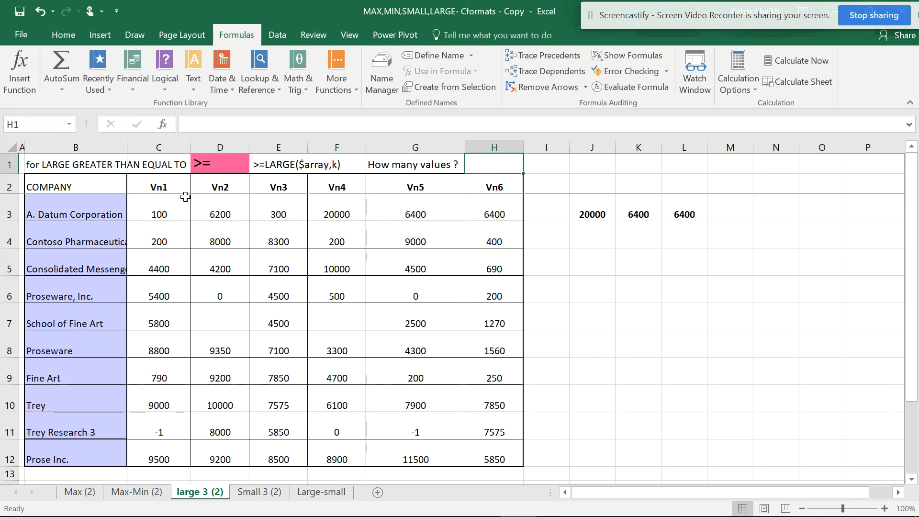
{"action": "left_click", "coordinate": [158, 215]}
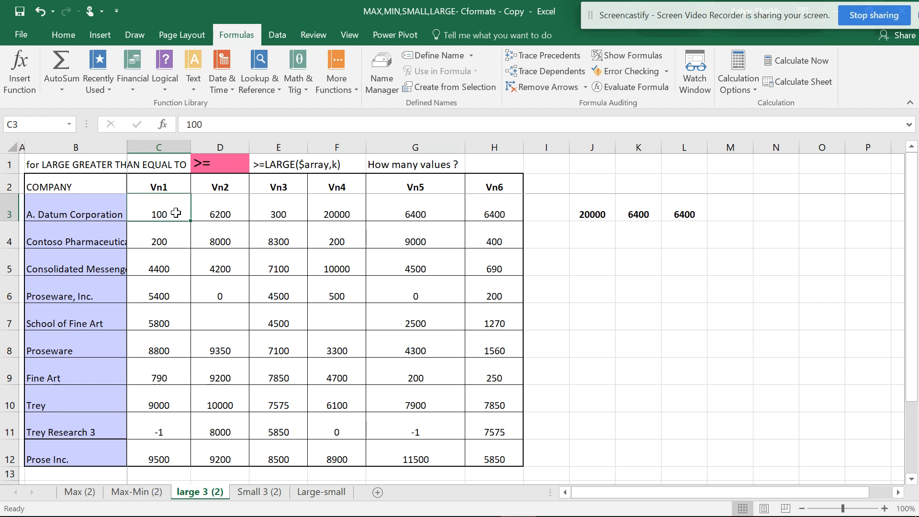
{"action": "mouse_move", "coordinate": [179, 224]}
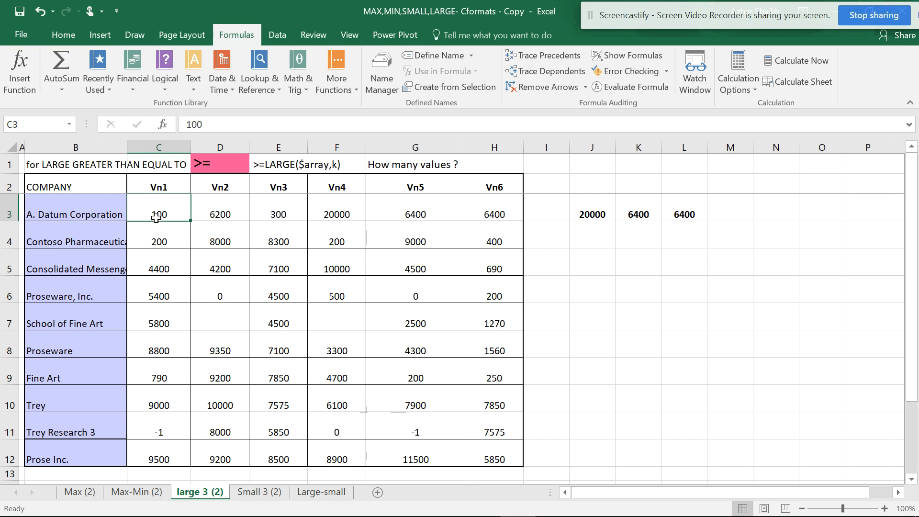
{"action": "mouse_move", "coordinate": [175, 250]}
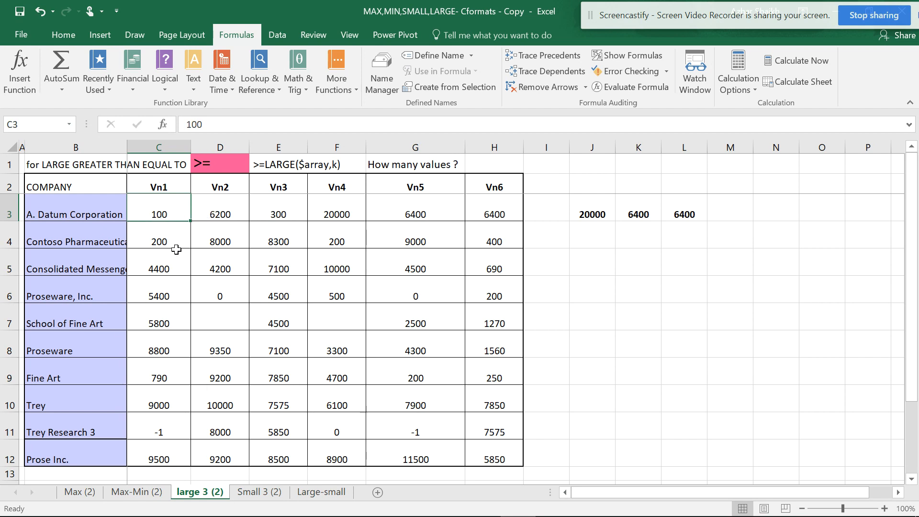
{"action": "mouse_move", "coordinate": [168, 209]}
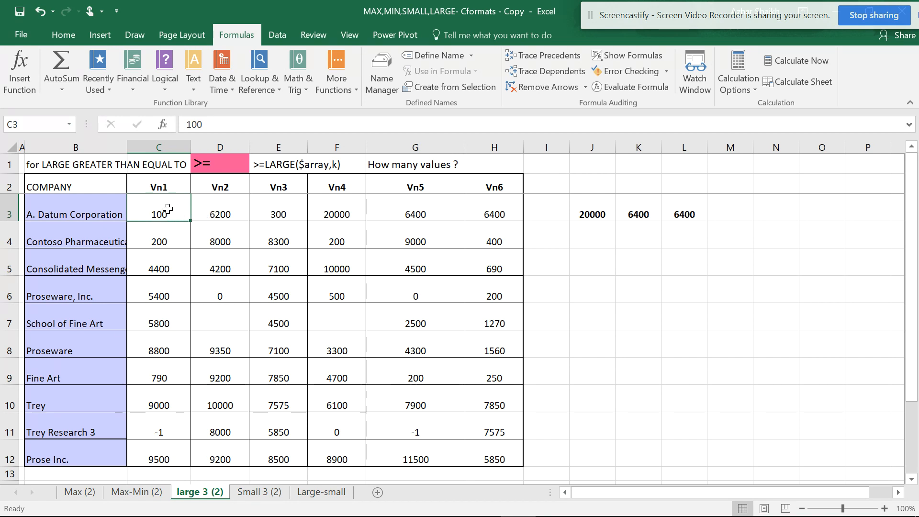
{"action": "left_click_drag", "start_coordinate": [157, 213], "coordinate": [415, 323]}
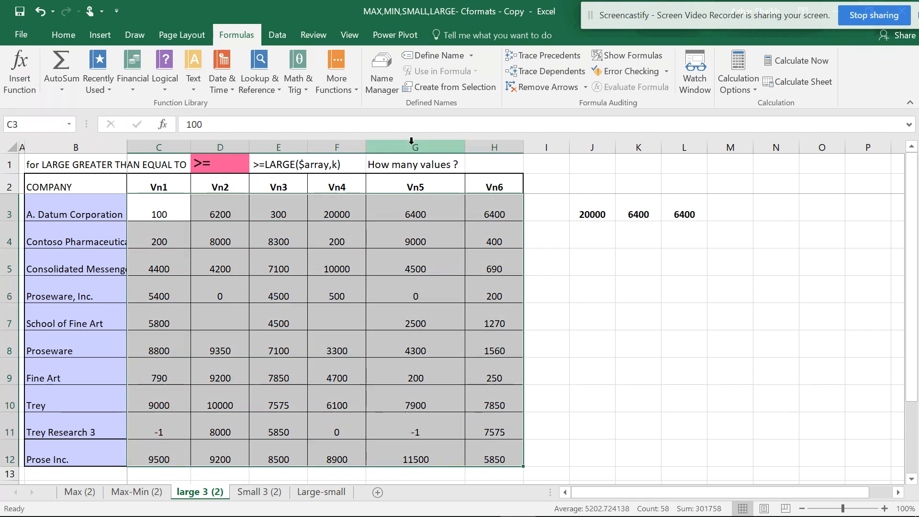
{"action": "left_click", "coordinate": [63, 34]}
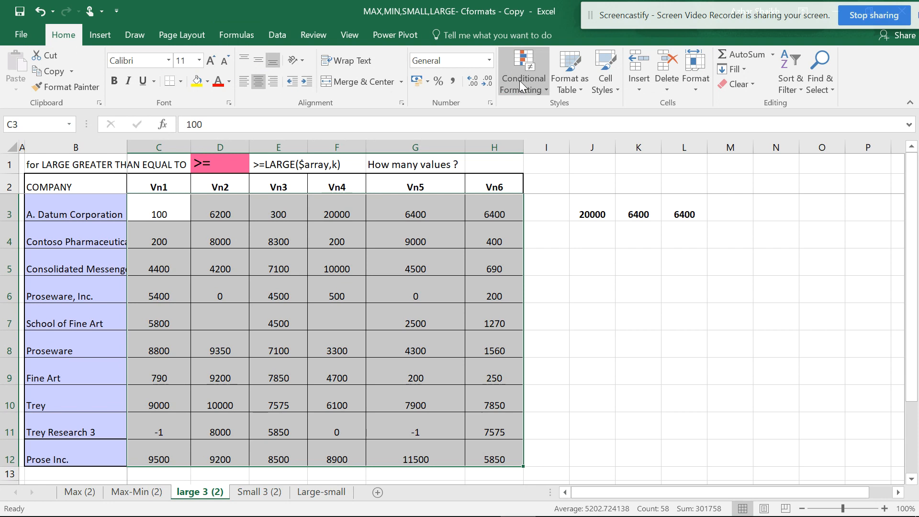
{"action": "left_click", "coordinate": [523, 72]}
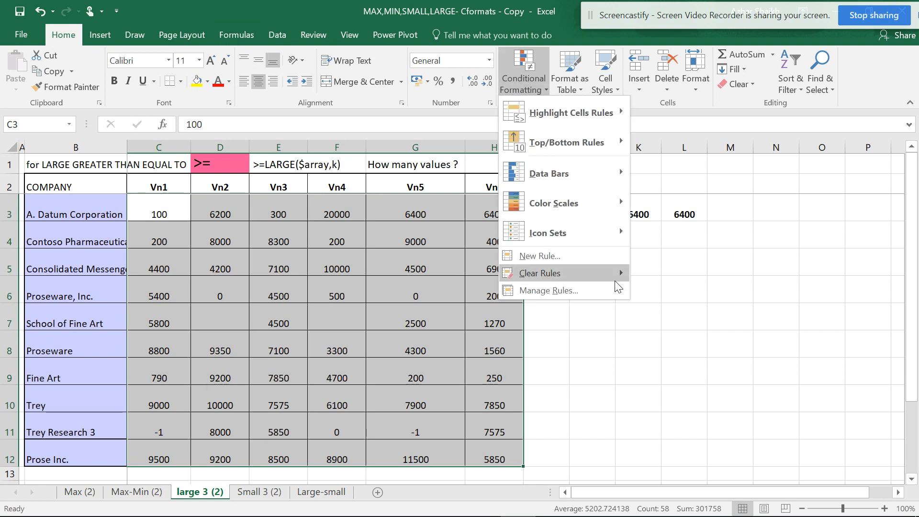
Start a new formula-based rule referencing C3 as a relative cell
{"action": "left_click", "coordinate": [539, 255]}
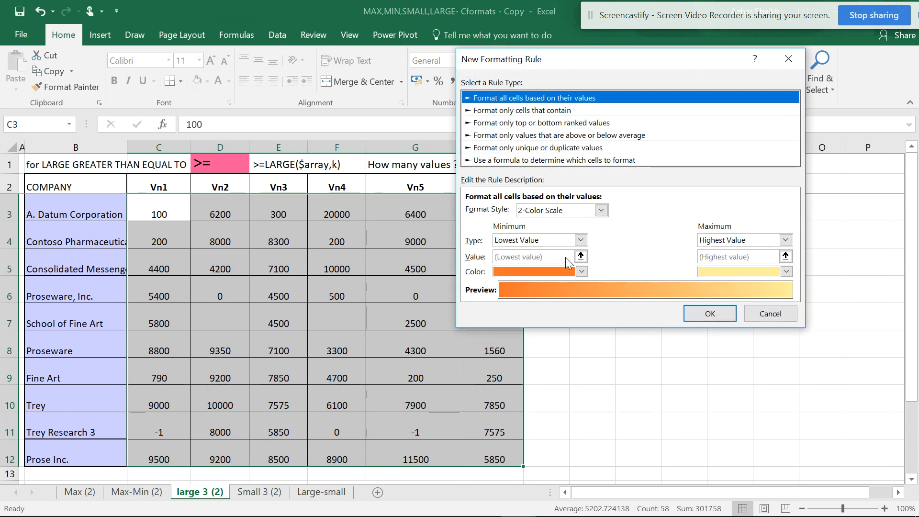
{"action": "left_click", "coordinate": [553, 160]}
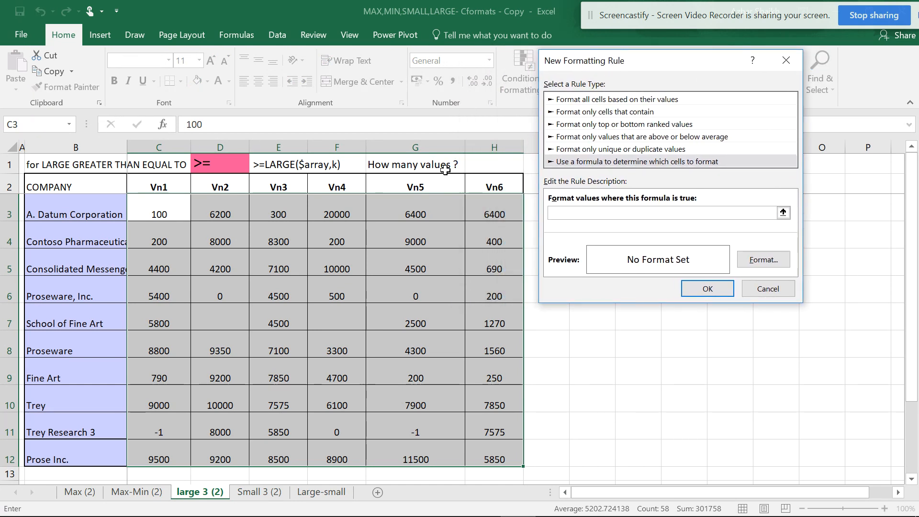
{"action": "left_click", "coordinate": [159, 214]}
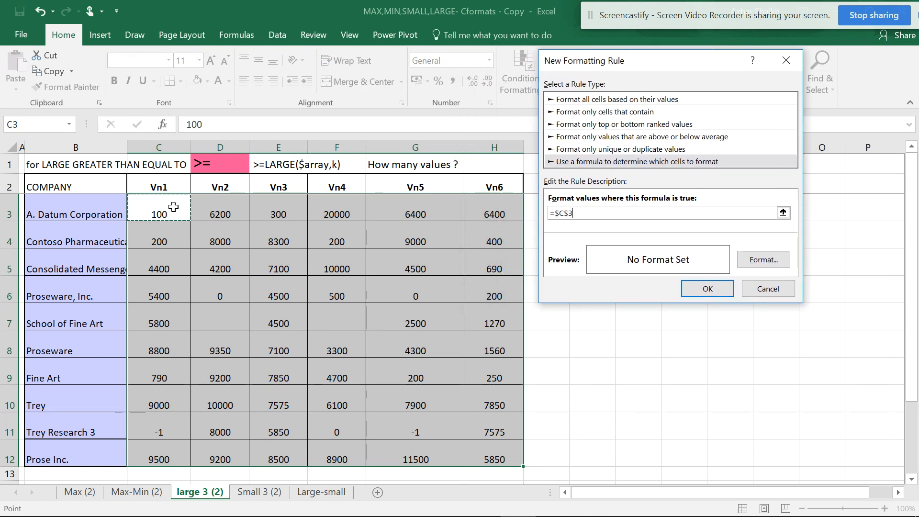
{"action": "mouse_move", "coordinate": [162, 214]}
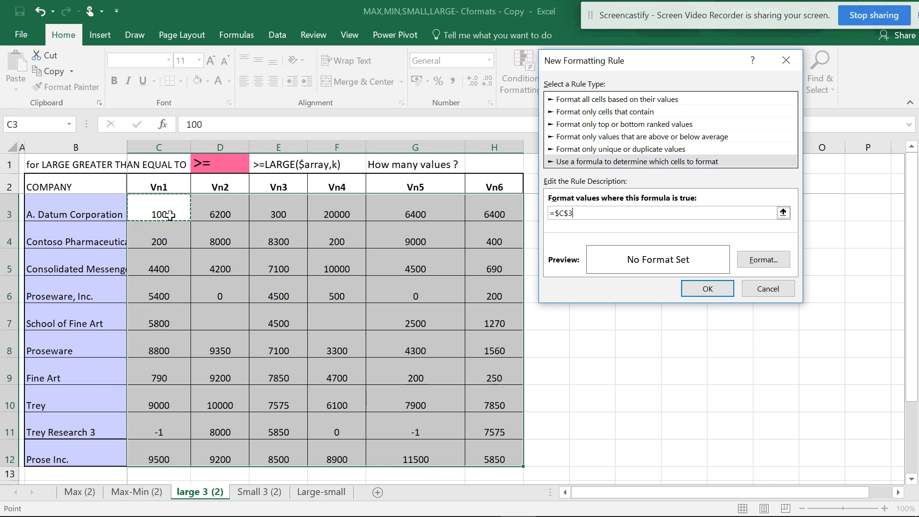
{"action": "key", "text": "Backspace"}
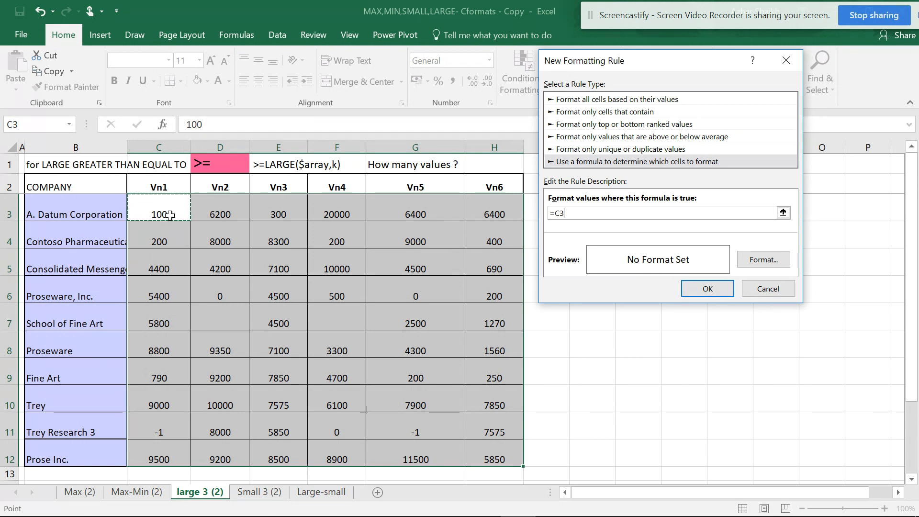
{"action": "type", "text": "="}
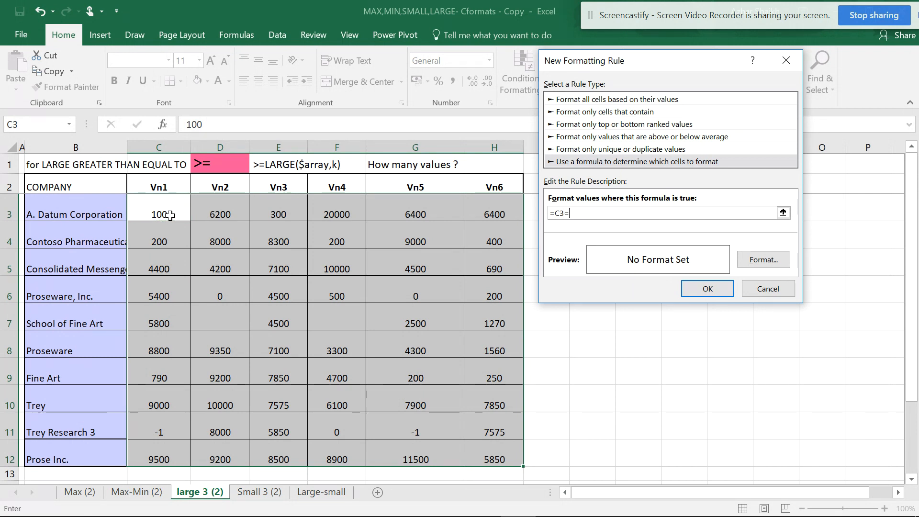
{"action": "key", "text": "Backspace"}
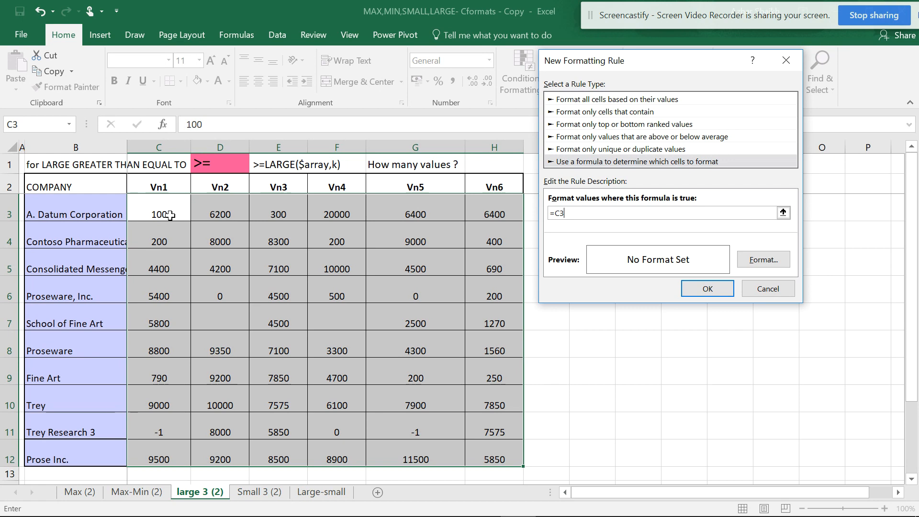
Extend the rule formula to read =C3>=large(
{"action": "type", "text": ">"}
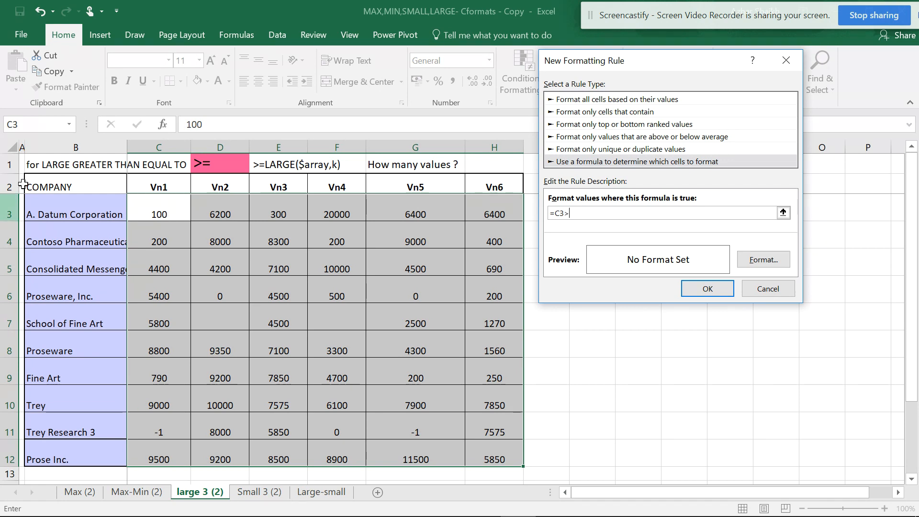
{"action": "mouse_move", "coordinate": [213, 183]}
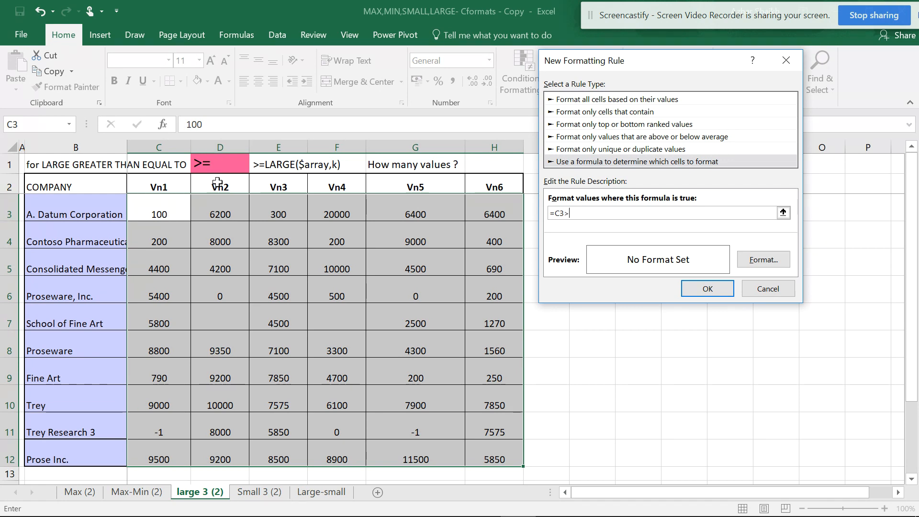
{"action": "type", "text": "+"}
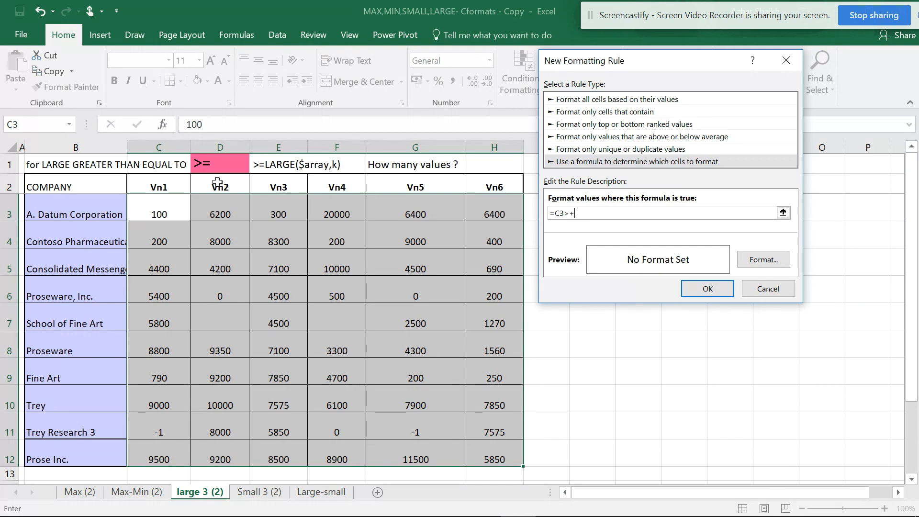
{"action": "type", "text": "="}
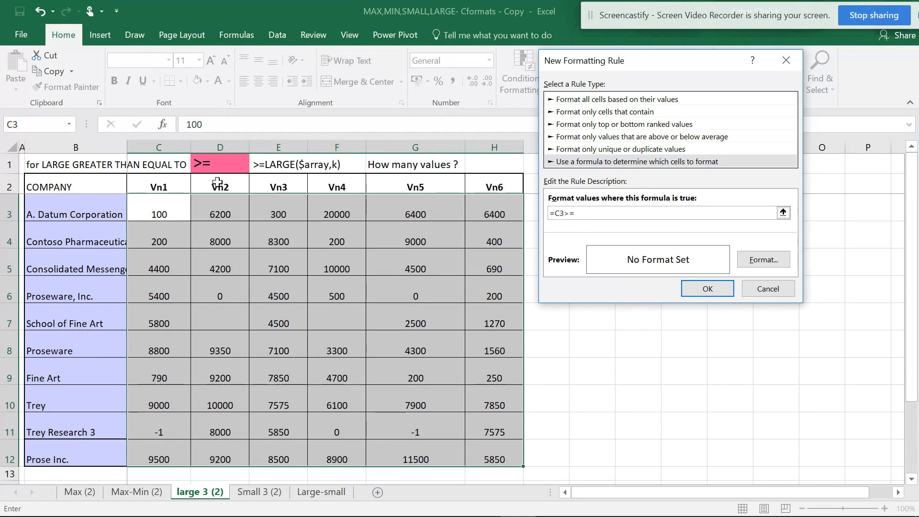
{"action": "type", "text": "large"}
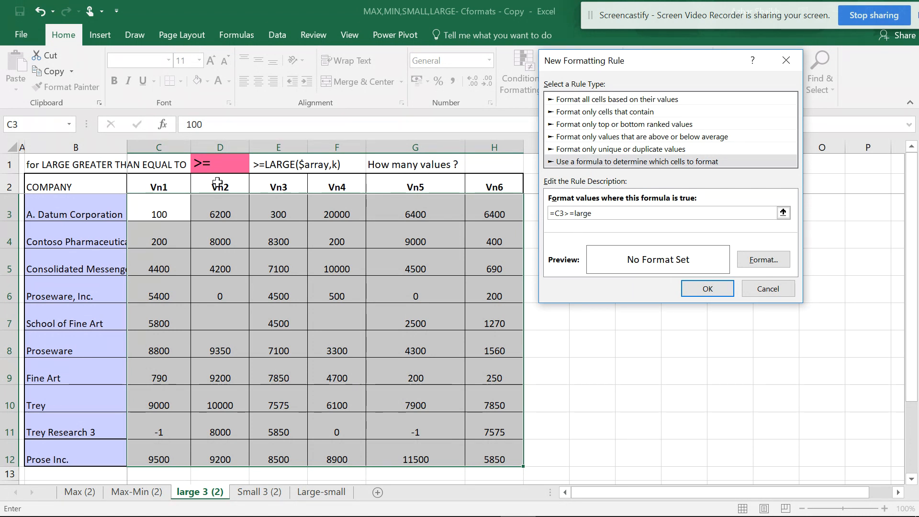
{"action": "type", "text": "("}
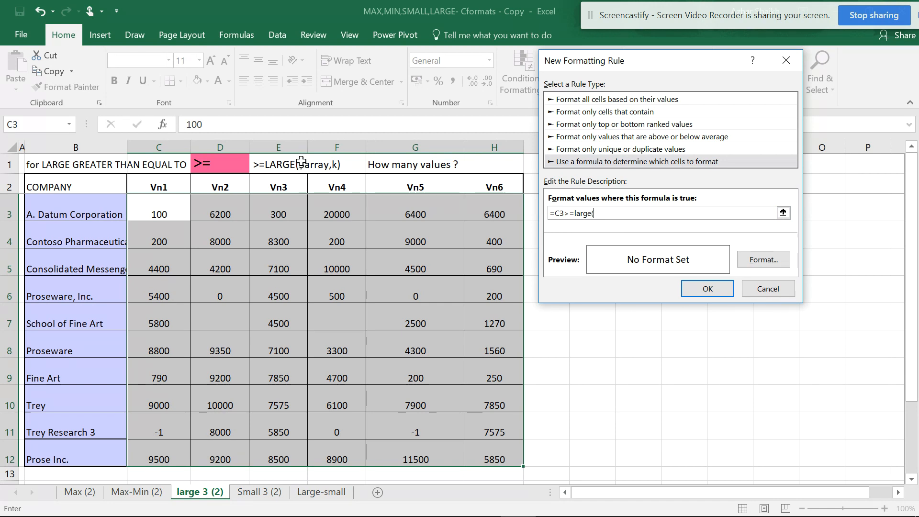
Complete the rule as =C3>=large($C3:$H3,2) with only columns locked
{"action": "left_click_drag", "start_coordinate": [158, 214], "coordinate": [219, 214]}
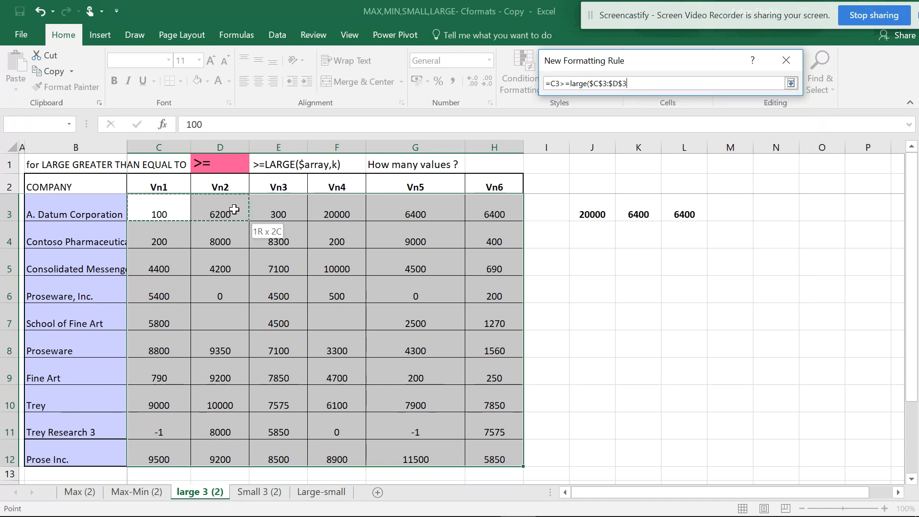
{"action": "left_click_drag", "start_coordinate": [220, 213], "coordinate": [493, 212]}
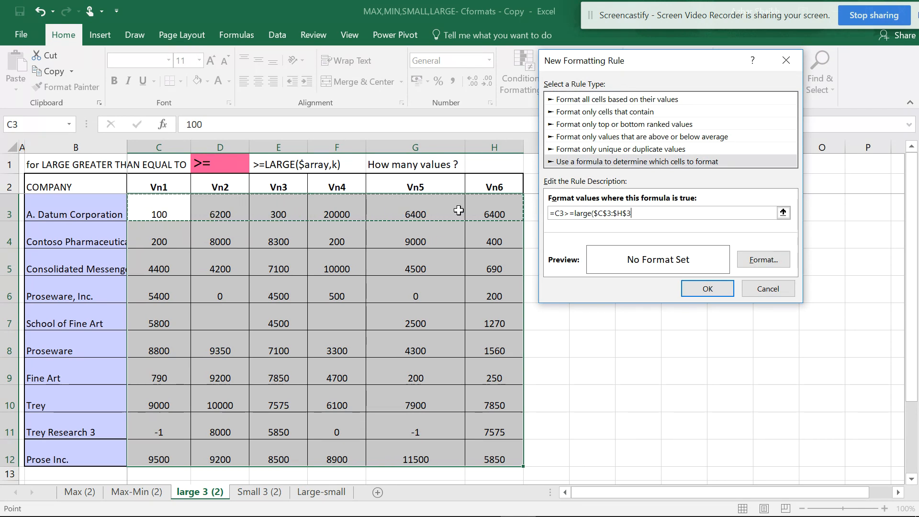
{"action": "mouse_move", "coordinate": [171, 460]}
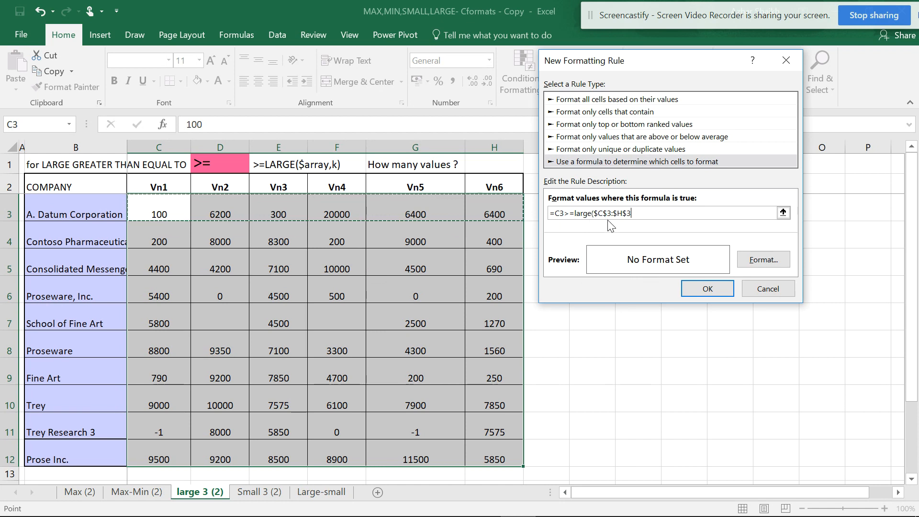
{"action": "mouse_move", "coordinate": [627, 230]}
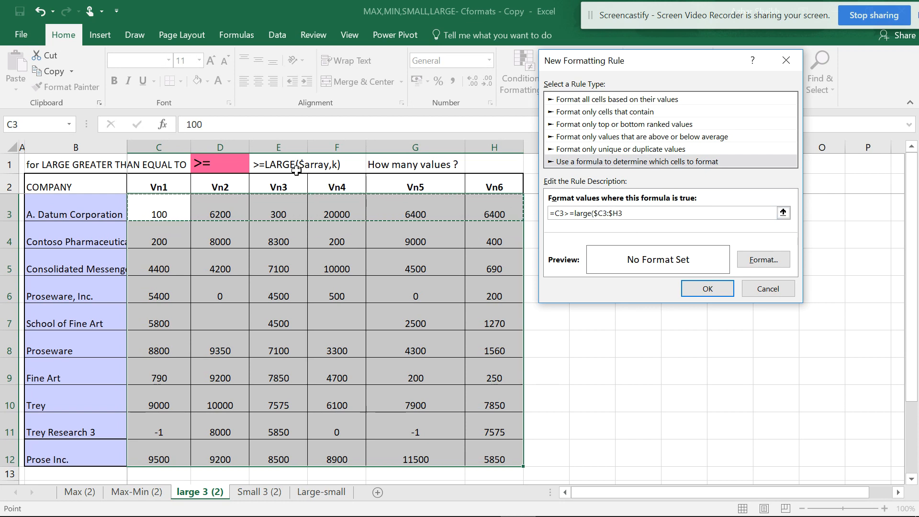
{"action": "left_click", "coordinate": [666, 213]}
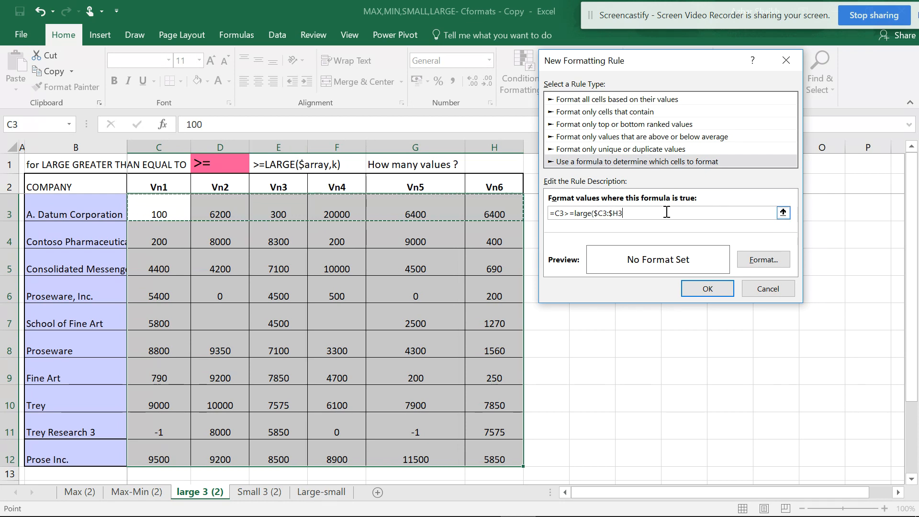
{"action": "type", "text": ","}
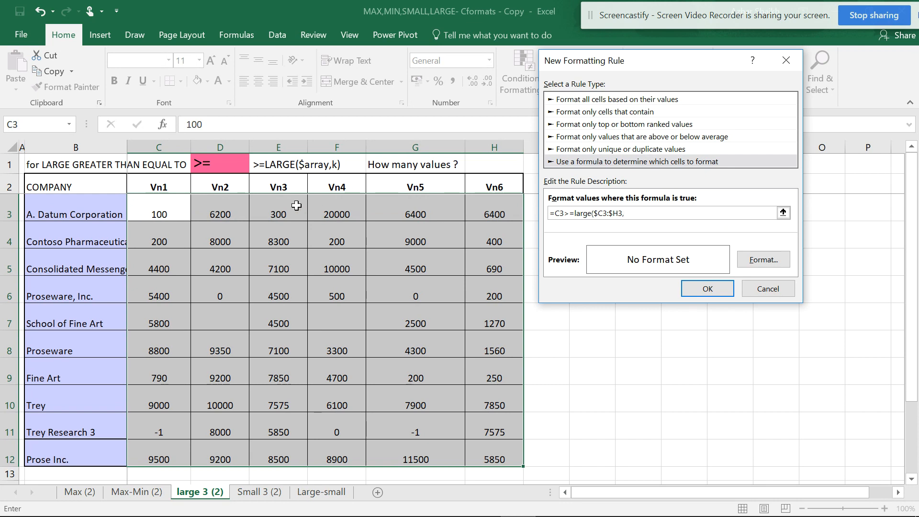
{"action": "mouse_move", "coordinate": [602, 237]}
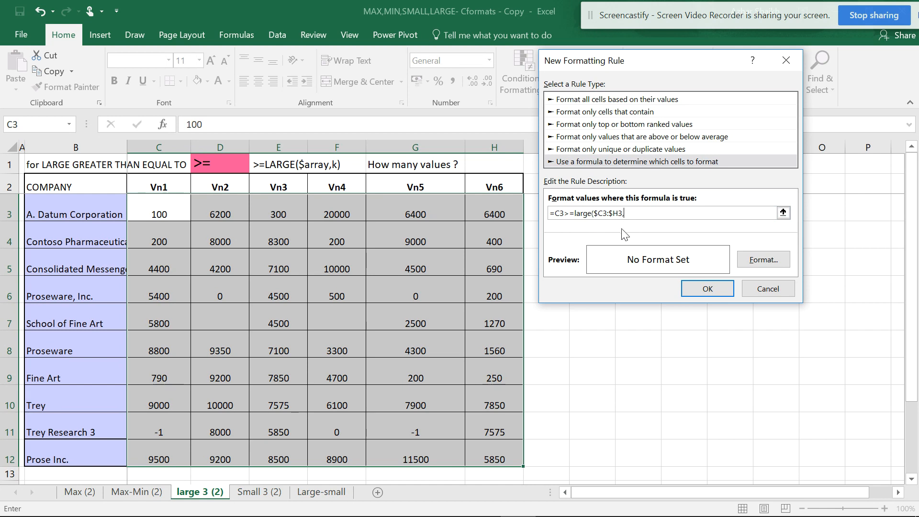
{"action": "type", "text": ",2"}
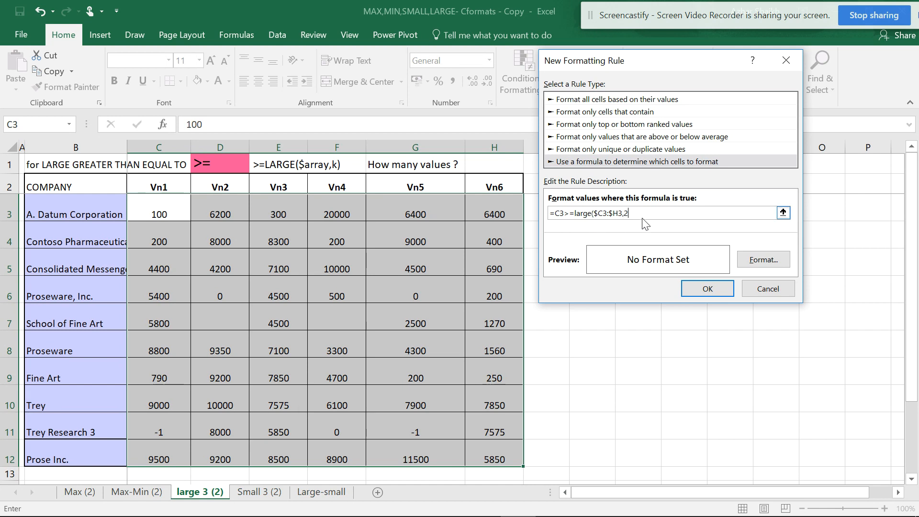
{"action": "type", "text": ")"}
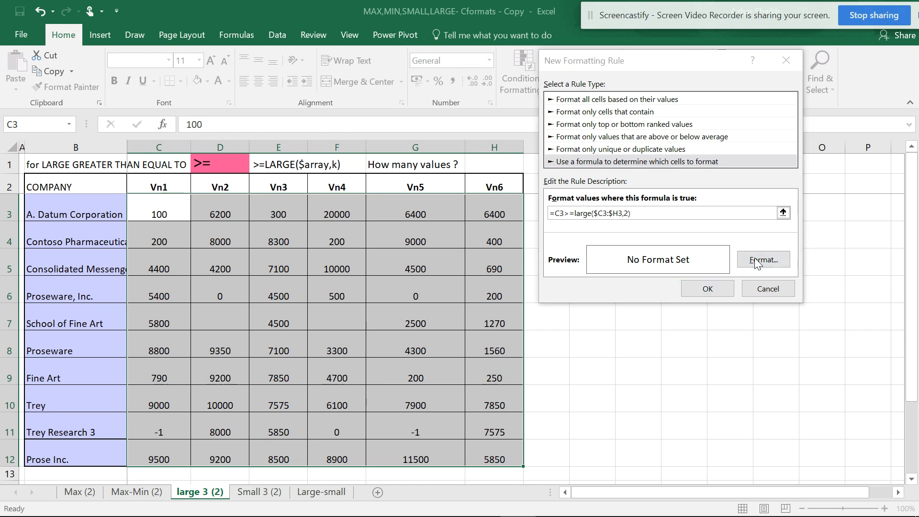
Give the rule a gold fill and apply it to highlight each row's top values
{"action": "left_click", "coordinate": [763, 260]}
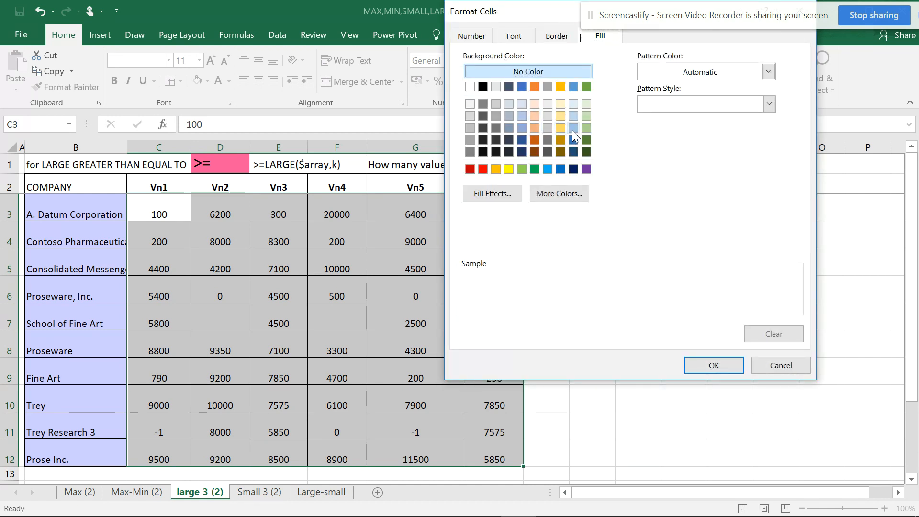
{"action": "left_click", "coordinate": [560, 128]}
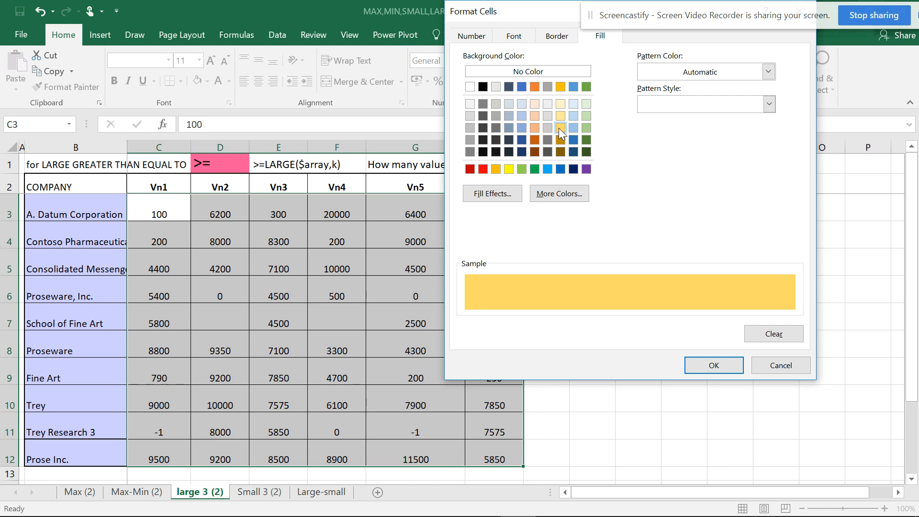
{"action": "left_click", "coordinate": [713, 366]}
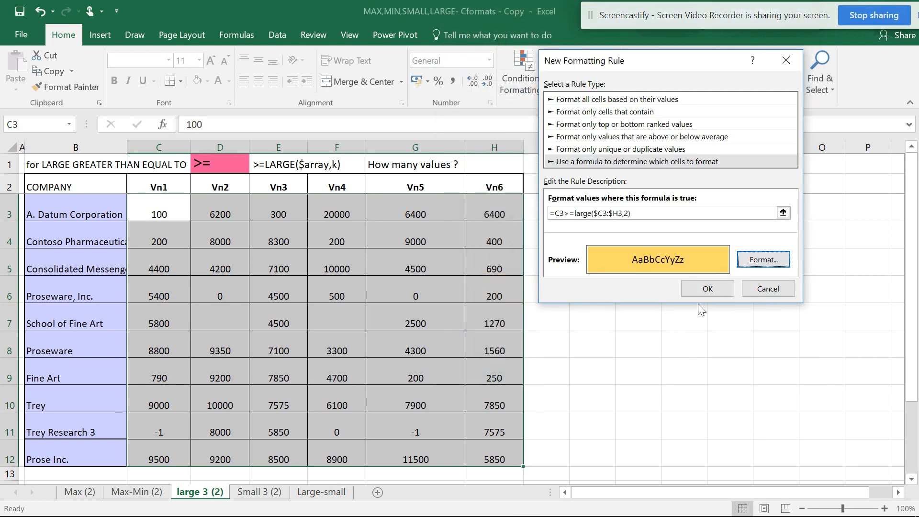
{"action": "left_click", "coordinate": [707, 289]}
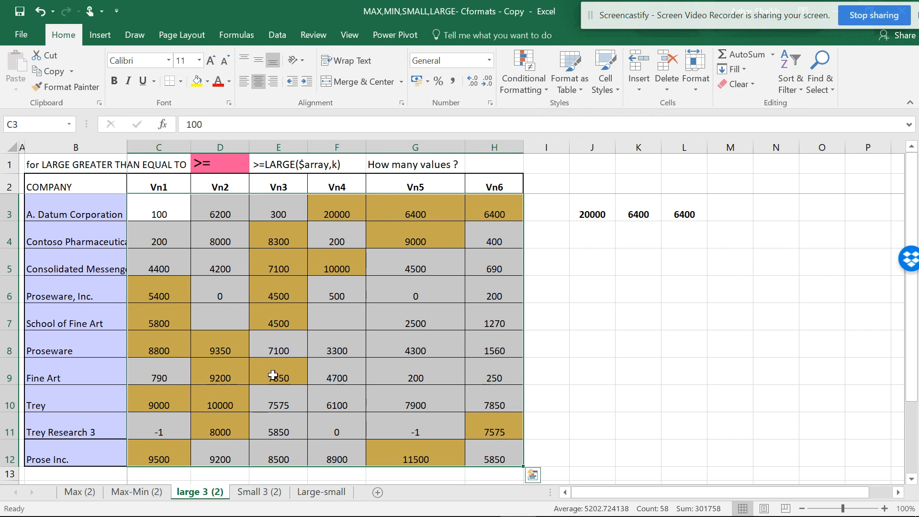
{"action": "mouse_move", "coordinate": [239, 380]}
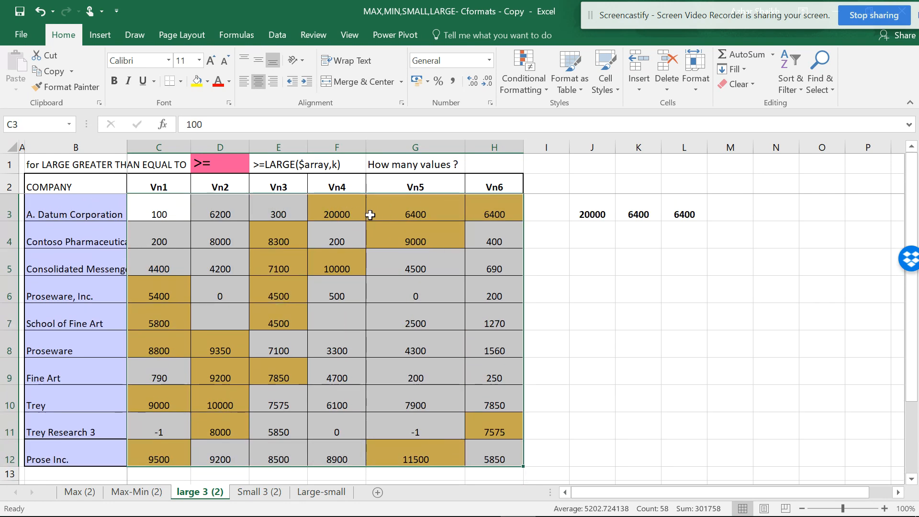
{"action": "mouse_move", "coordinate": [409, 214]}
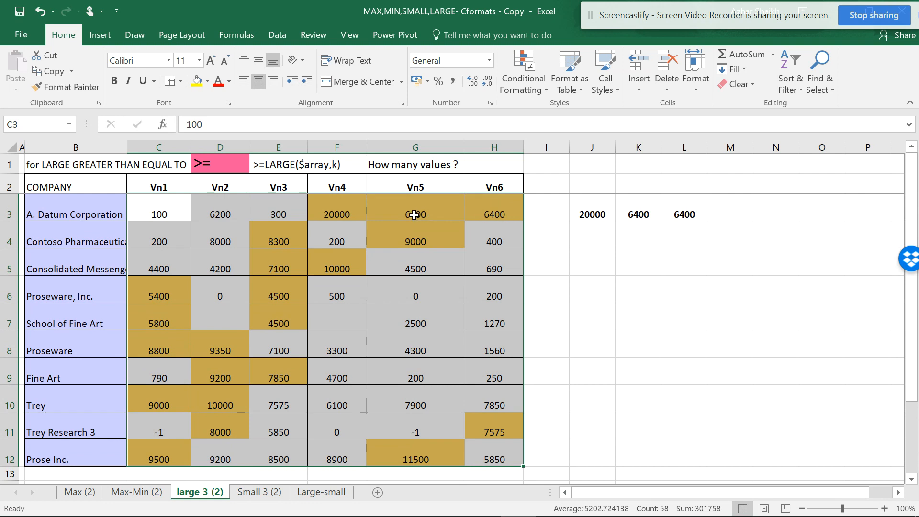
{"action": "mouse_move", "coordinate": [405, 213]}
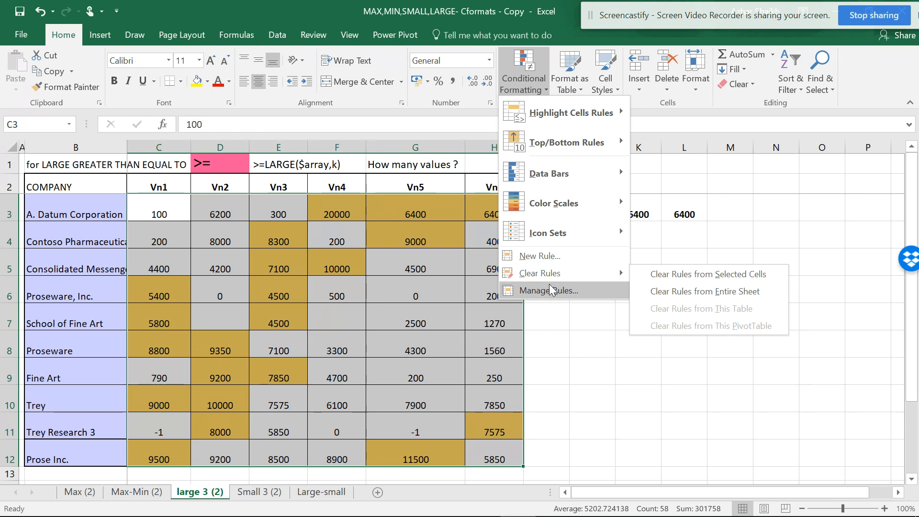
Confirm in Manage Rules that the gold rule applies to =$C$3:$H$12
{"action": "left_click", "coordinate": [548, 290]}
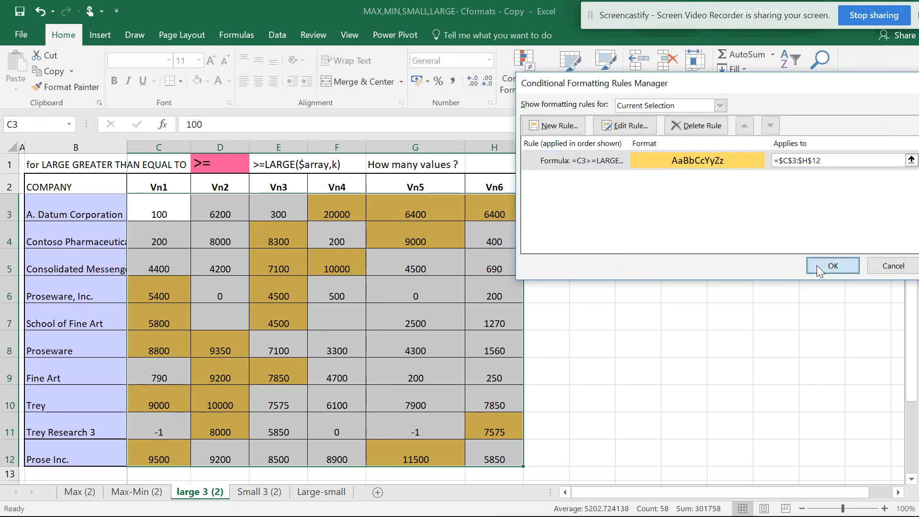
{"action": "left_click", "coordinate": [833, 265]}
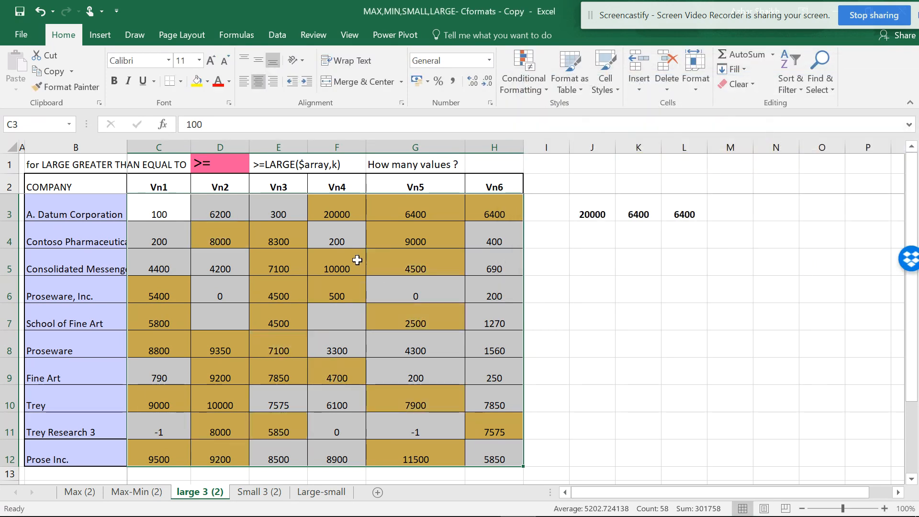
{"action": "mouse_move", "coordinate": [594, 306]}
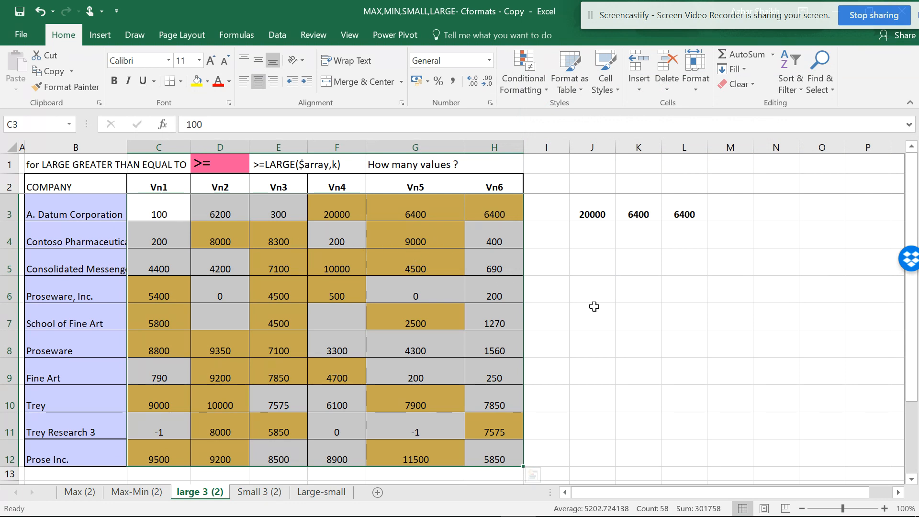
{"action": "mouse_move", "coordinate": [586, 294]}
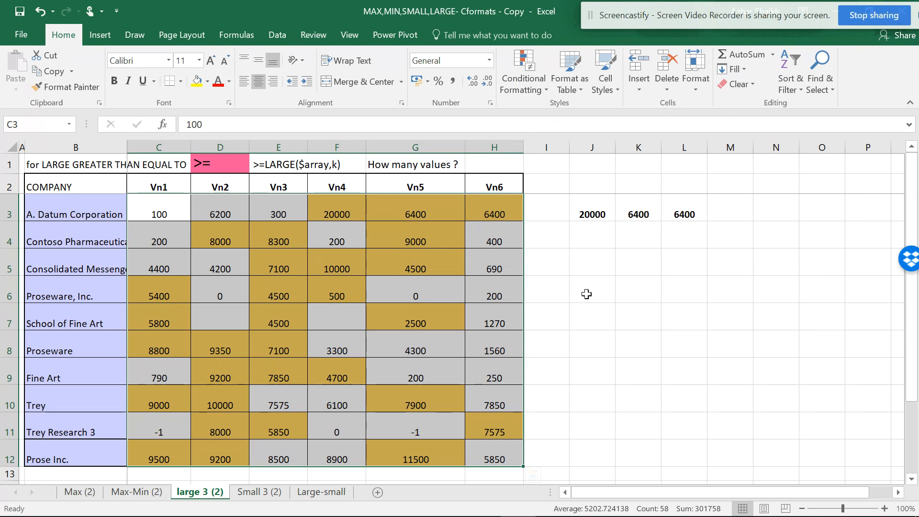
{"action": "mouse_move", "coordinate": [438, 262]}
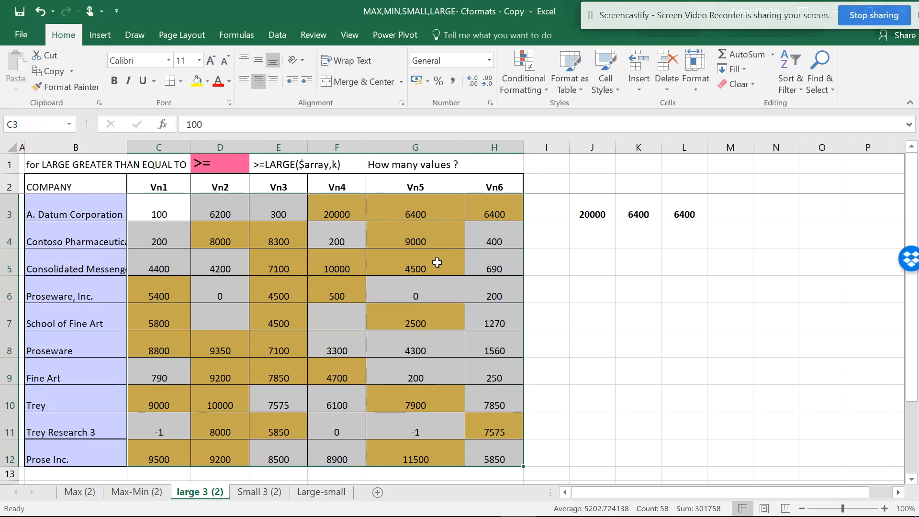
{"action": "mouse_move", "coordinate": [399, 239]}
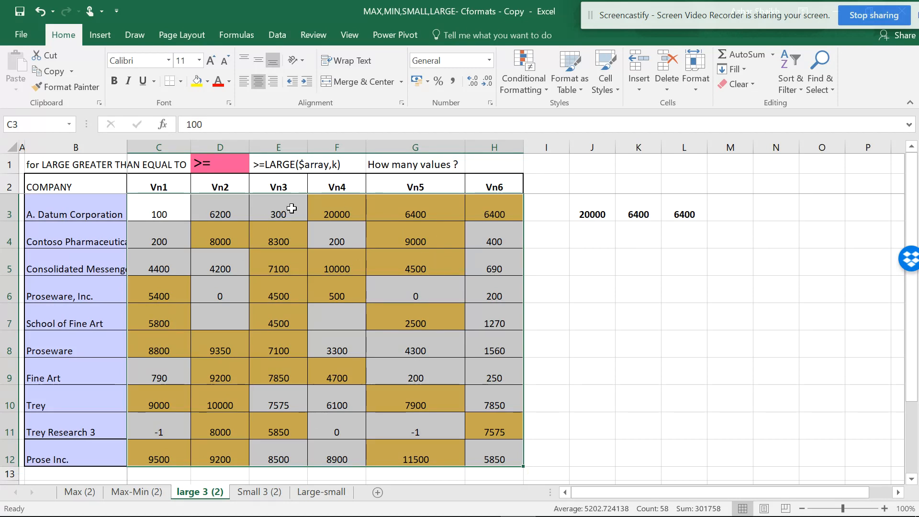
{"action": "mouse_move", "coordinate": [286, 459]}
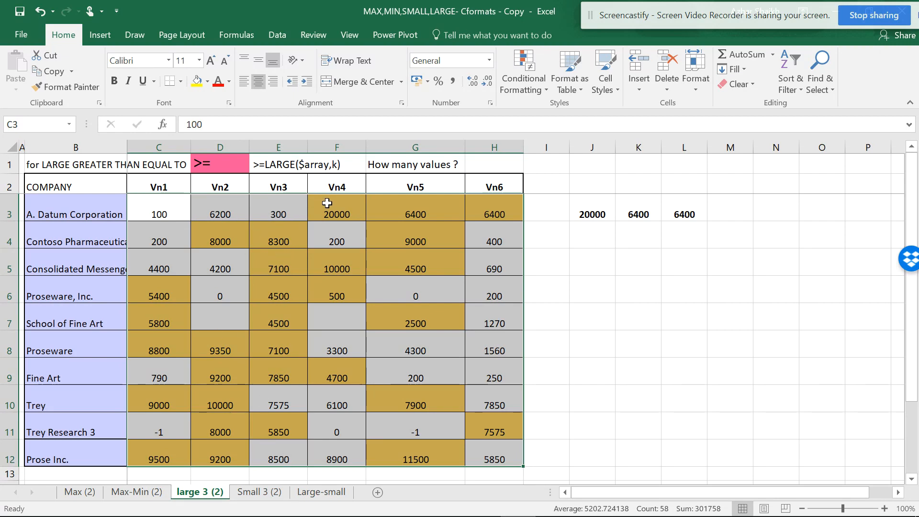
{"action": "mouse_move", "coordinate": [445, 203]}
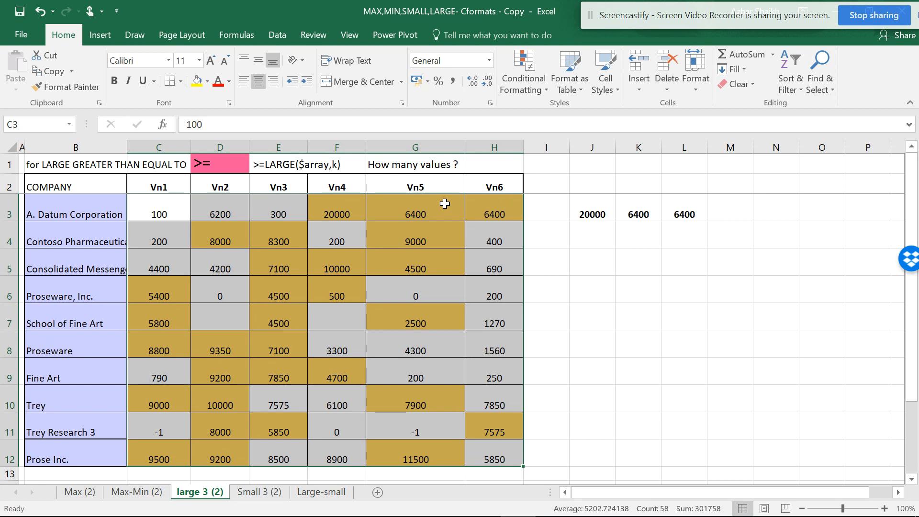
{"action": "mouse_move", "coordinate": [488, 164]}
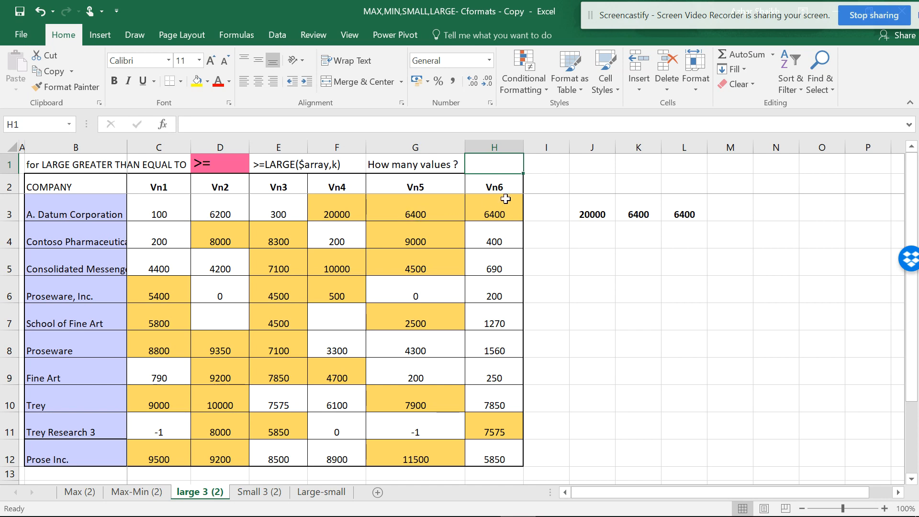
{"action": "mouse_move", "coordinate": [525, 178]}
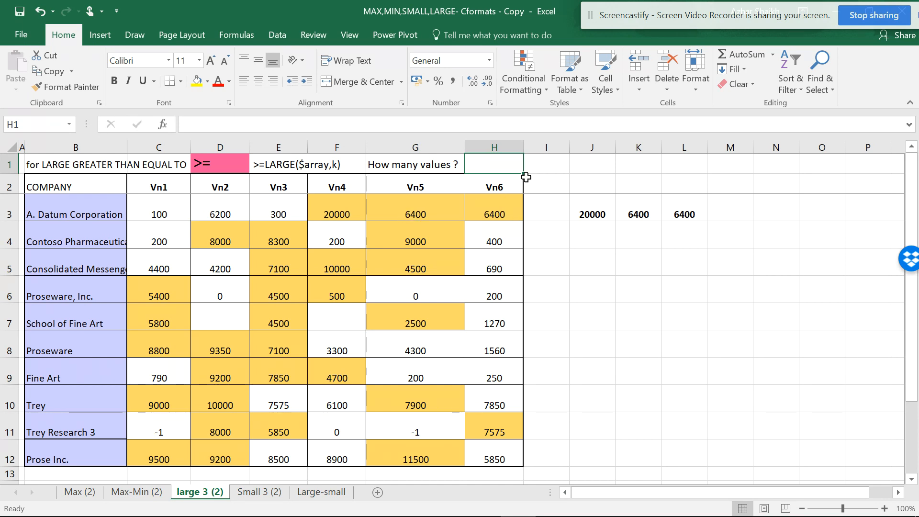